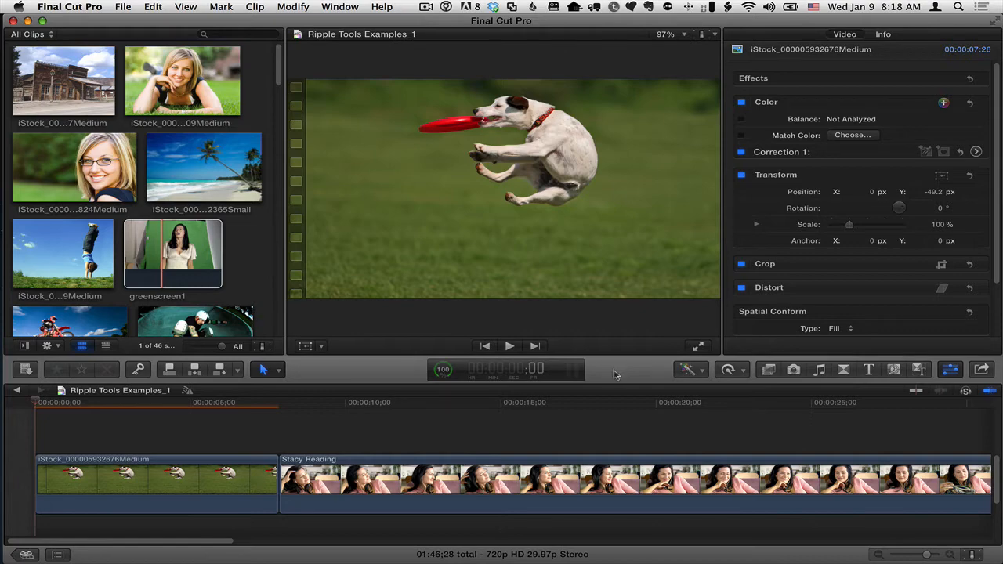
Step: Show the Ripple Tools title category in the Titles browser
click(868, 370)
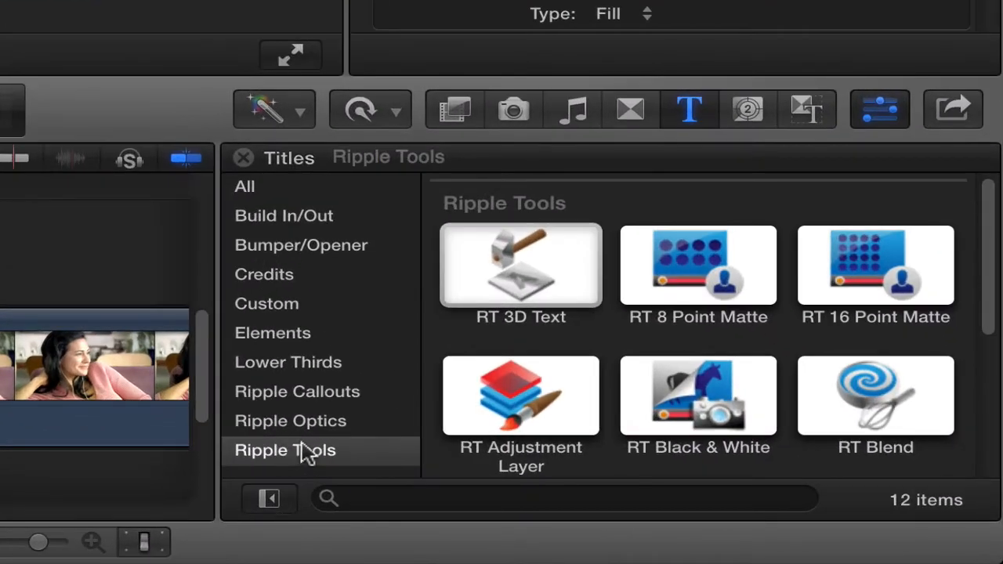
click(521, 266)
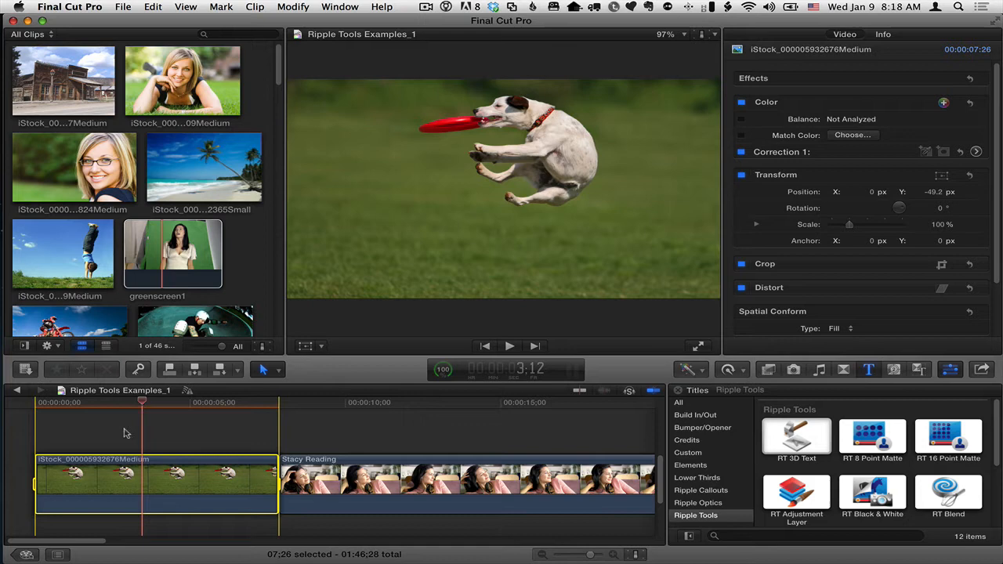
Step: Place the RT 3D Text title above the dog clip and select it to show its parameters
click(796, 437)
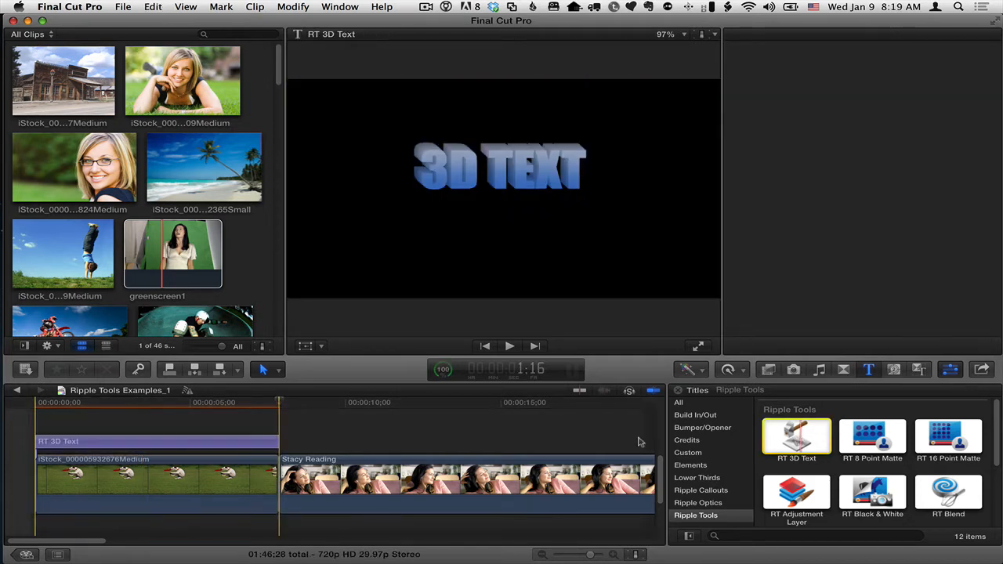
click(141, 401)
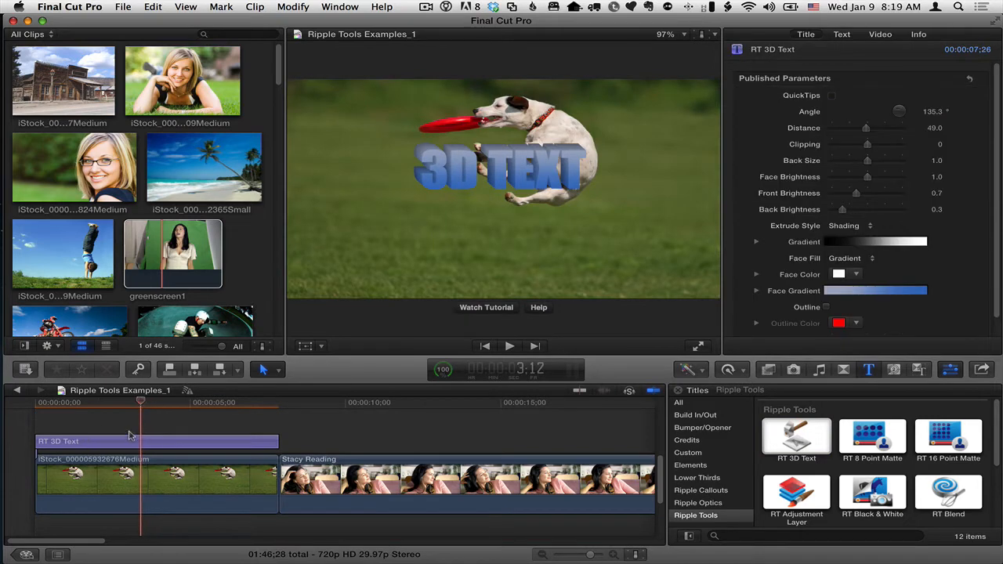
click(156, 442)
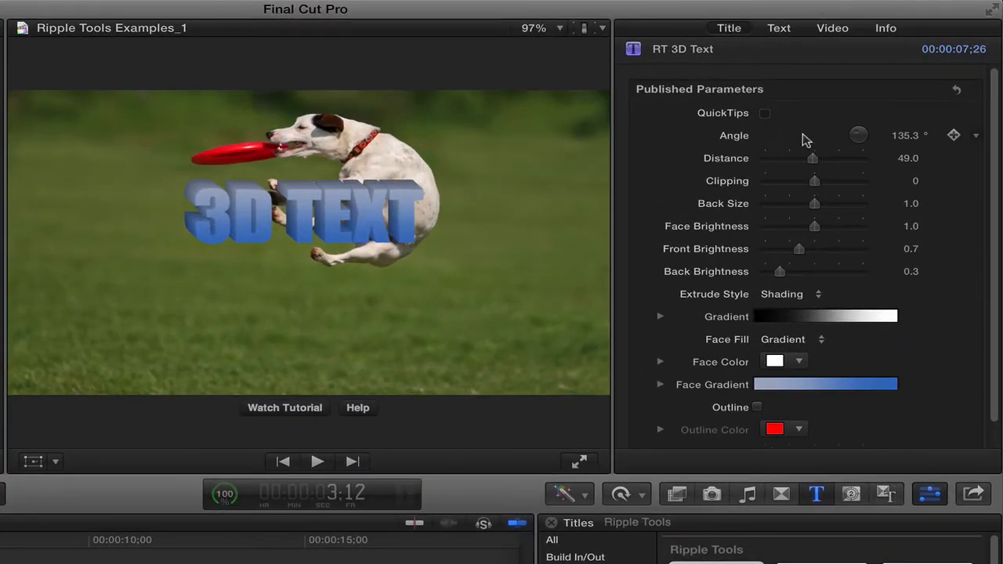
Step: Replace the title text '3D TEXT' with 'SUPERJACK' and position it below the dog
click(313, 216)
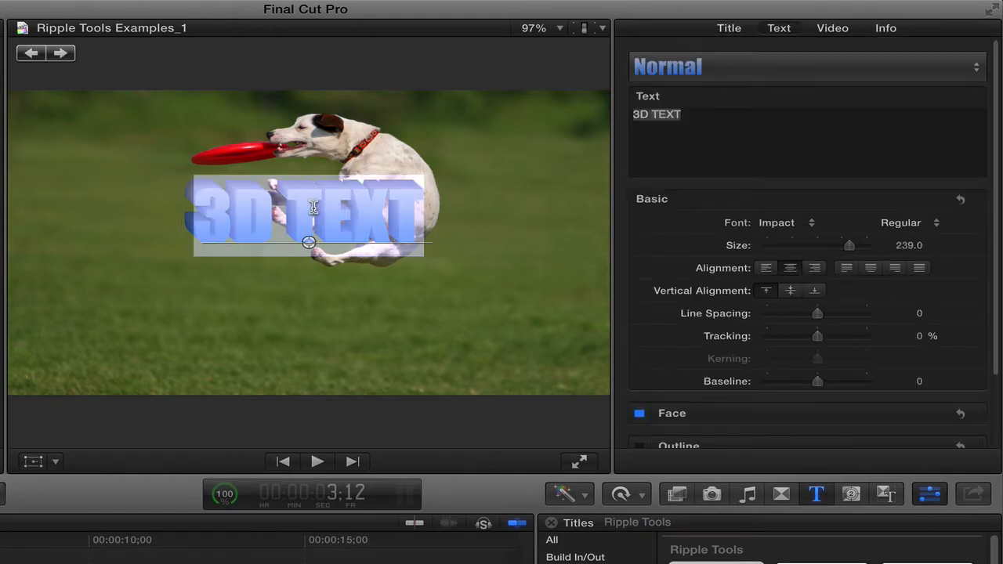
text(SU{)
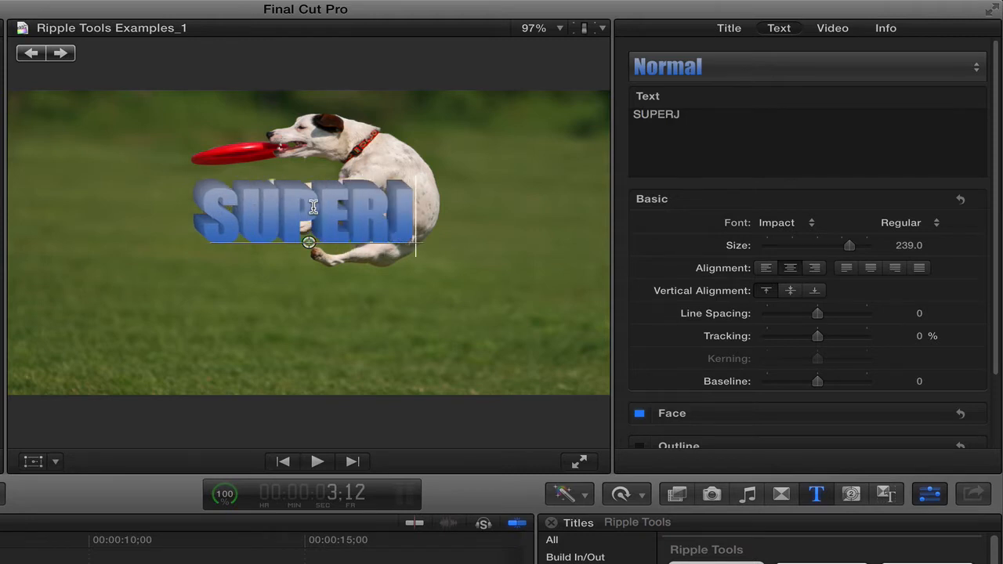
text(ACK)
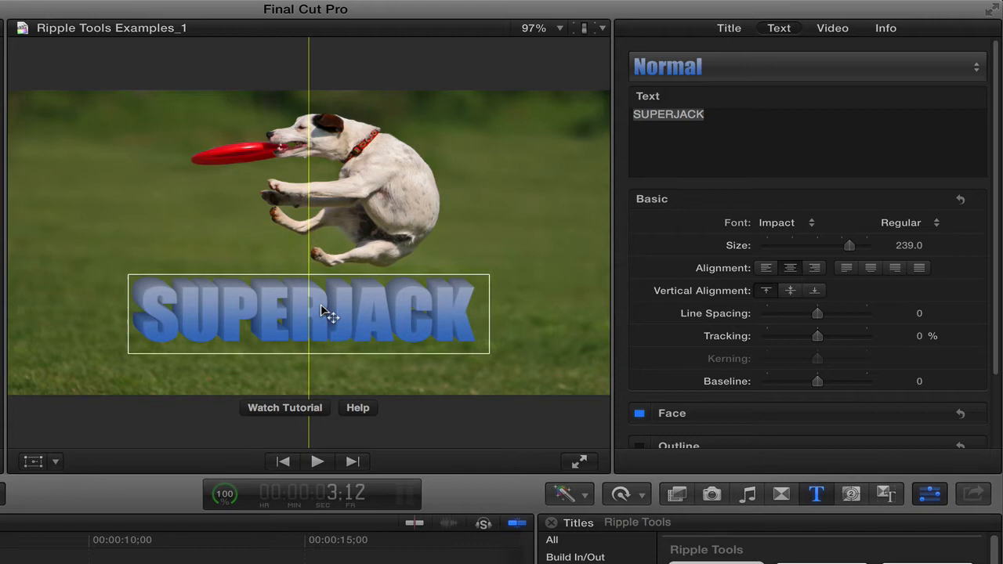
Step: Show the Title parameters, toggle the QuickTips overlay on then off, and select the Angle value
click(727, 28)
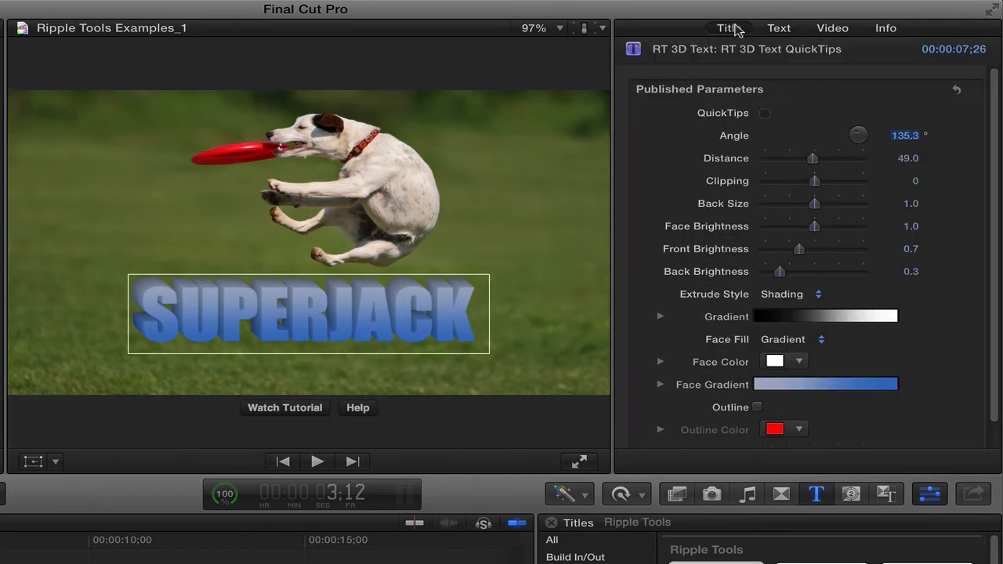
mouse_move(754, 33)
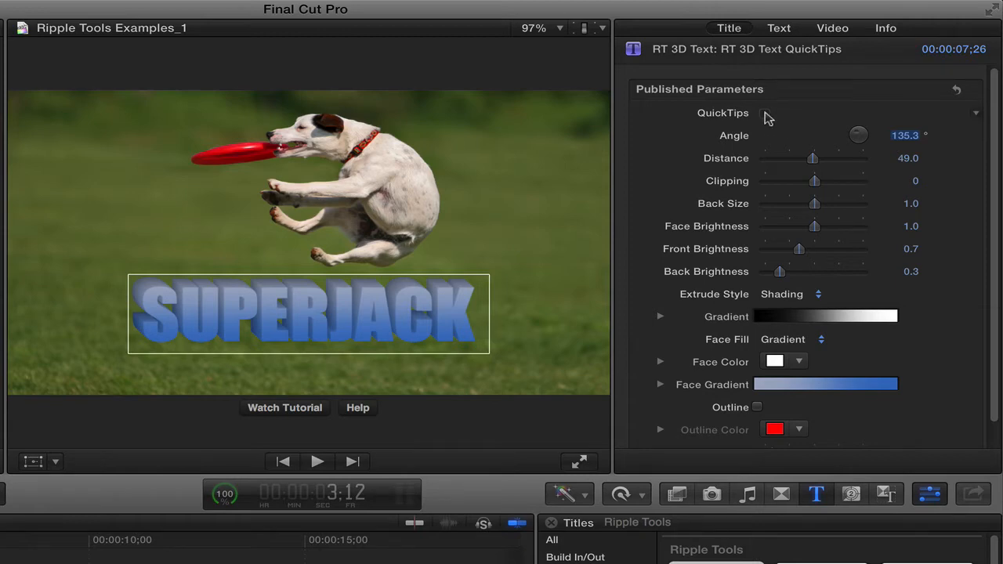
click(765, 113)
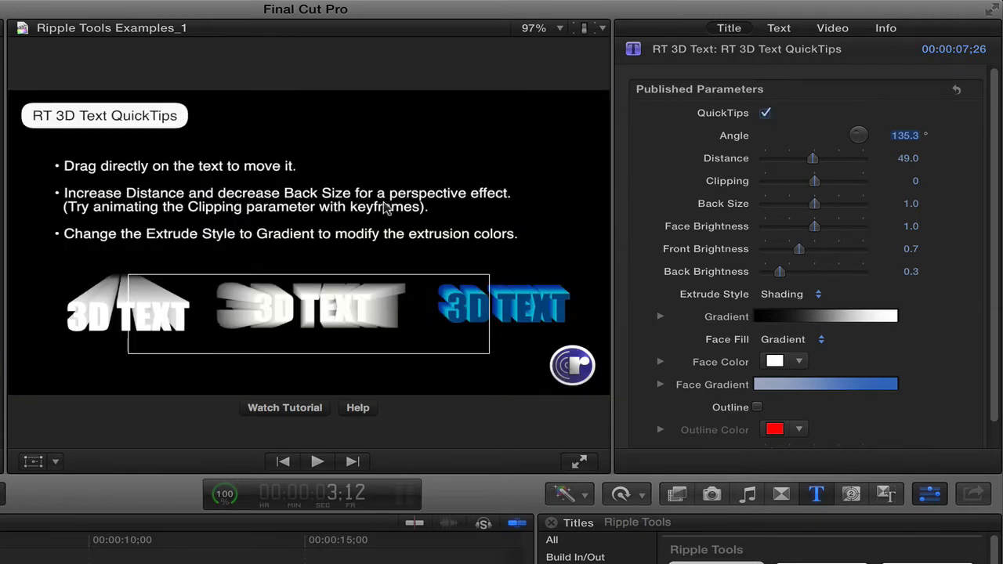
click(767, 113)
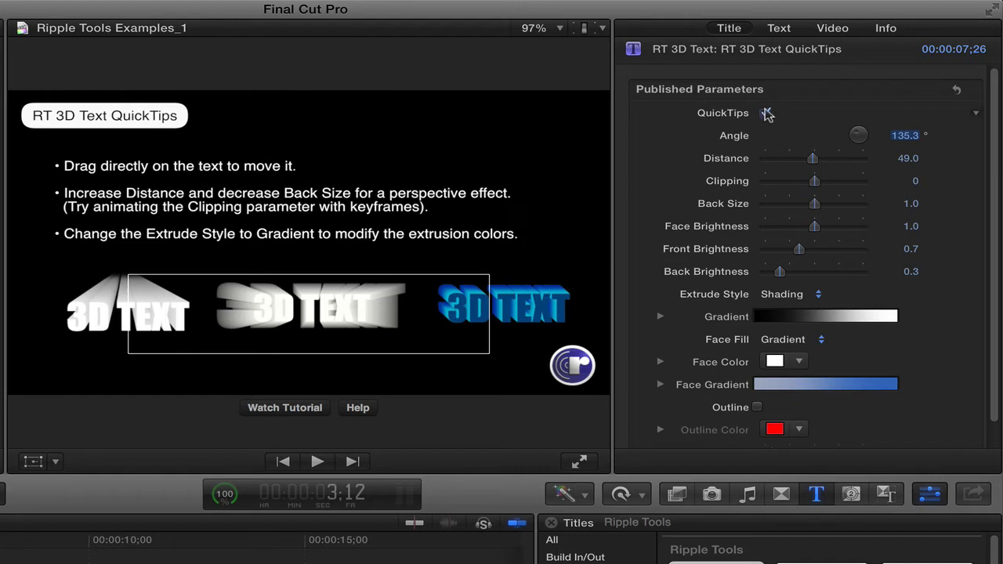
click(765, 113)
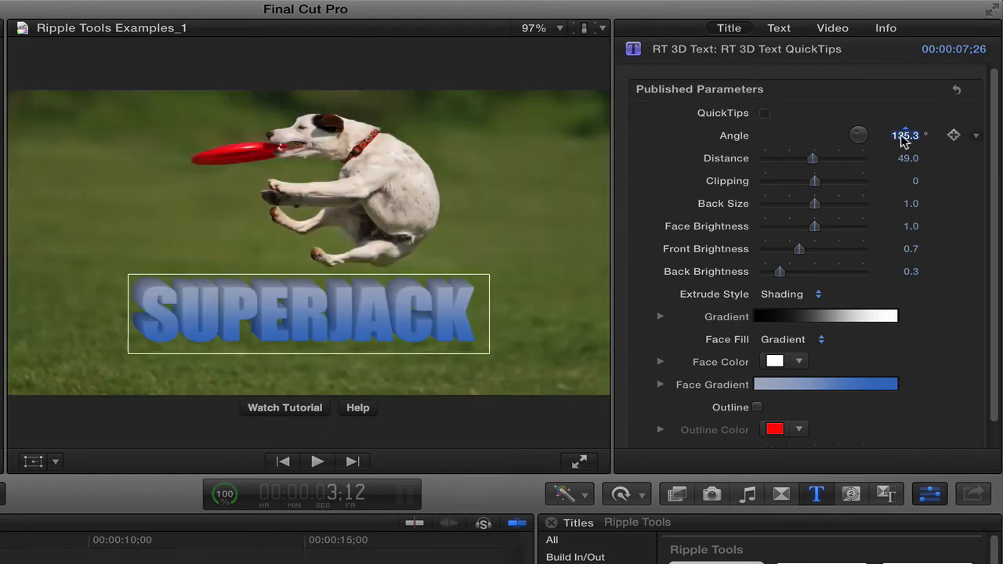
Step: Set the extrusion Angle to 100 and raise the Distance to 305
drag(906, 135, 906, 135)
text(100)
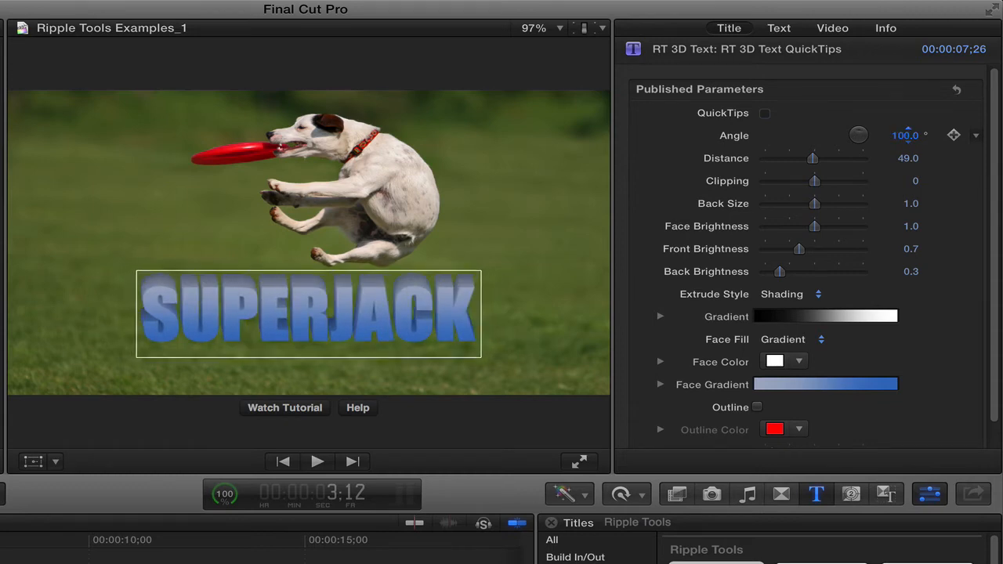
drag(812, 157, 862, 157)
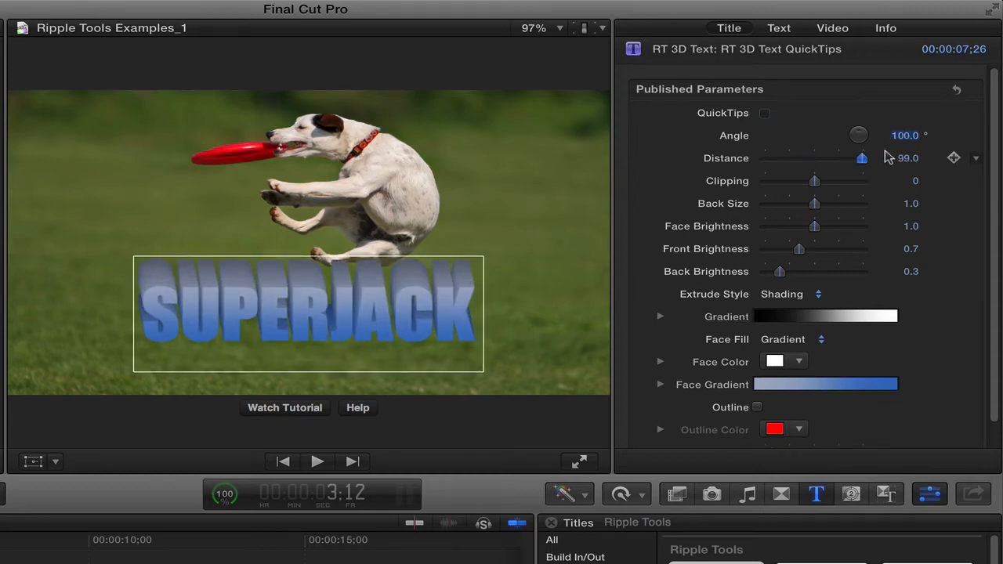
drag(862, 157, 864, 157)
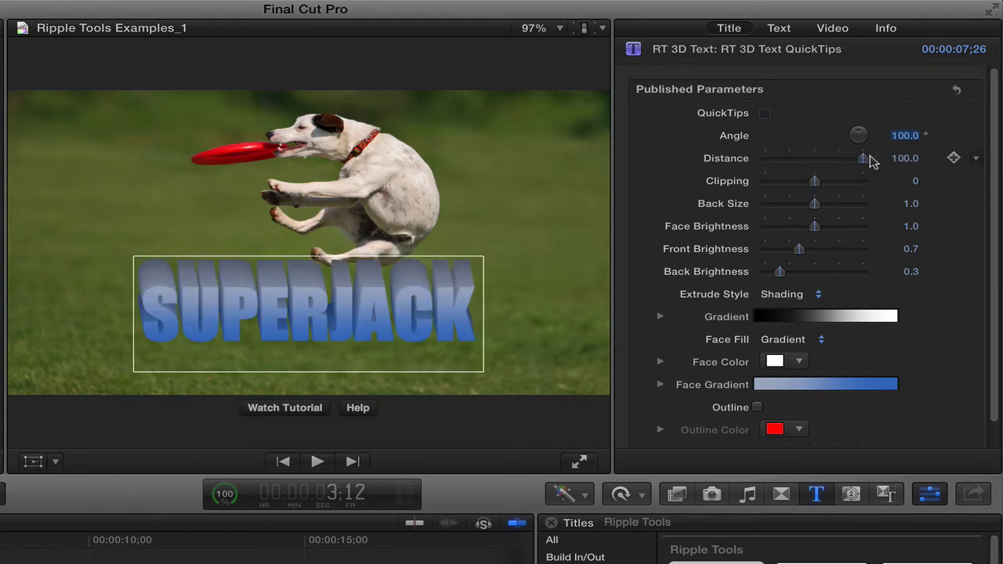
drag(863, 157, 862, 157)
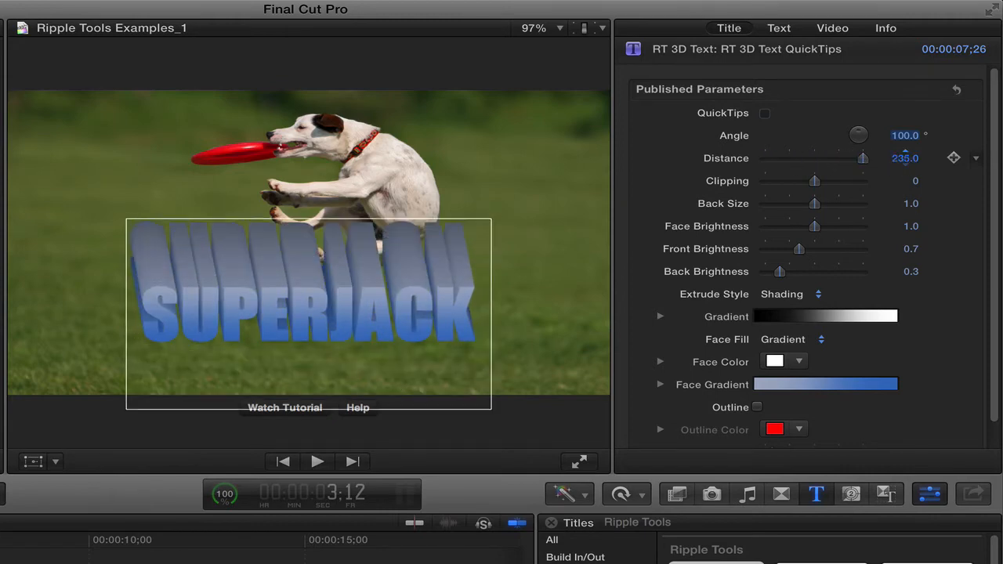
drag(862, 157, 875, 157)
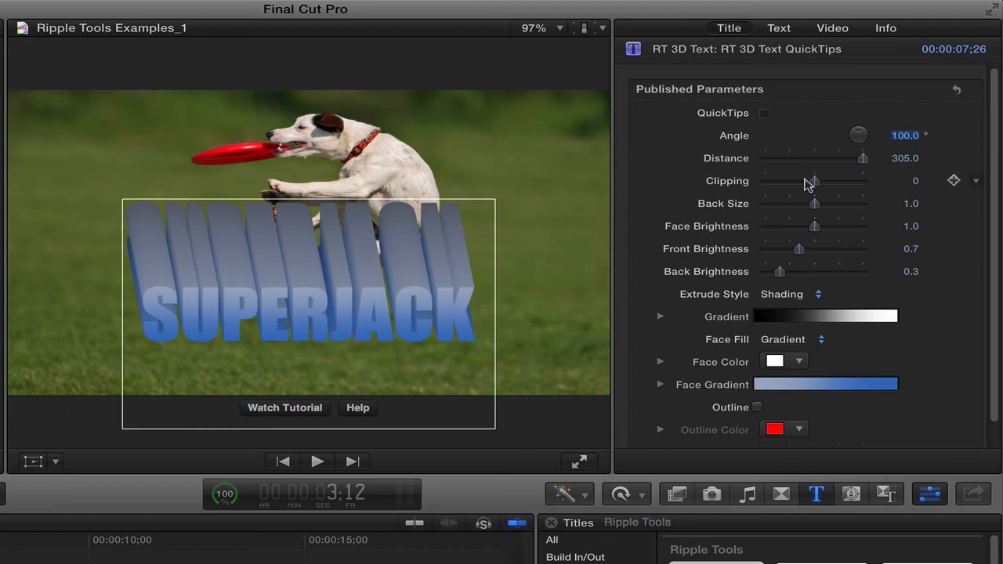
mouse_move(745, 160)
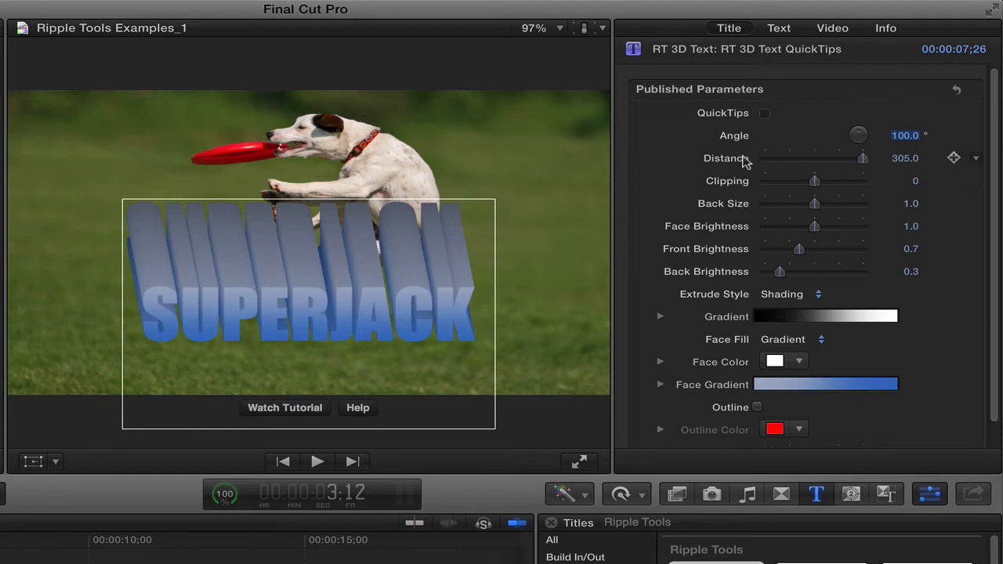
mouse_move(815, 207)
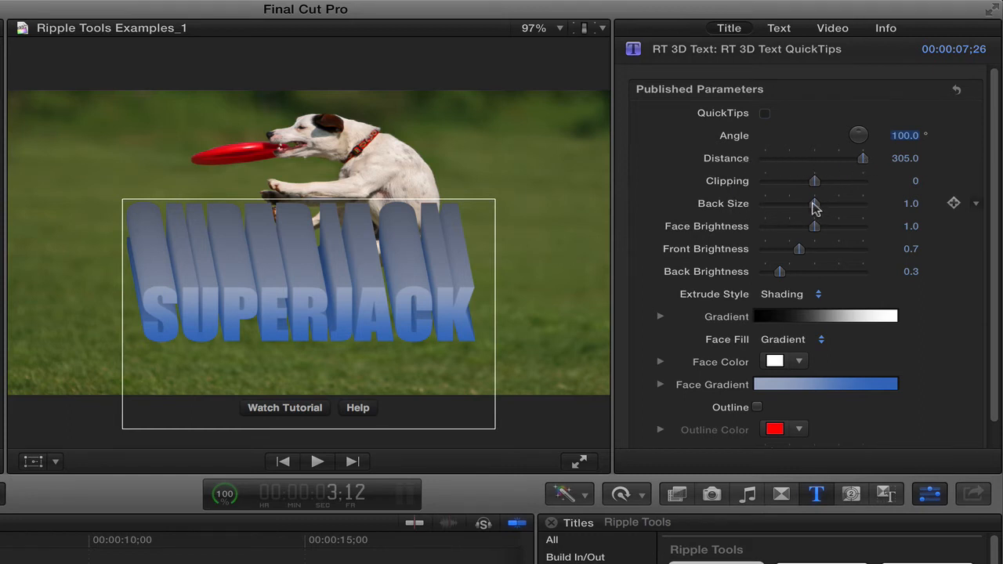
Step: Reduce the Back Size to 0 and shorten the extrusion Distance to 57.8
drag(814, 204, 772, 204)
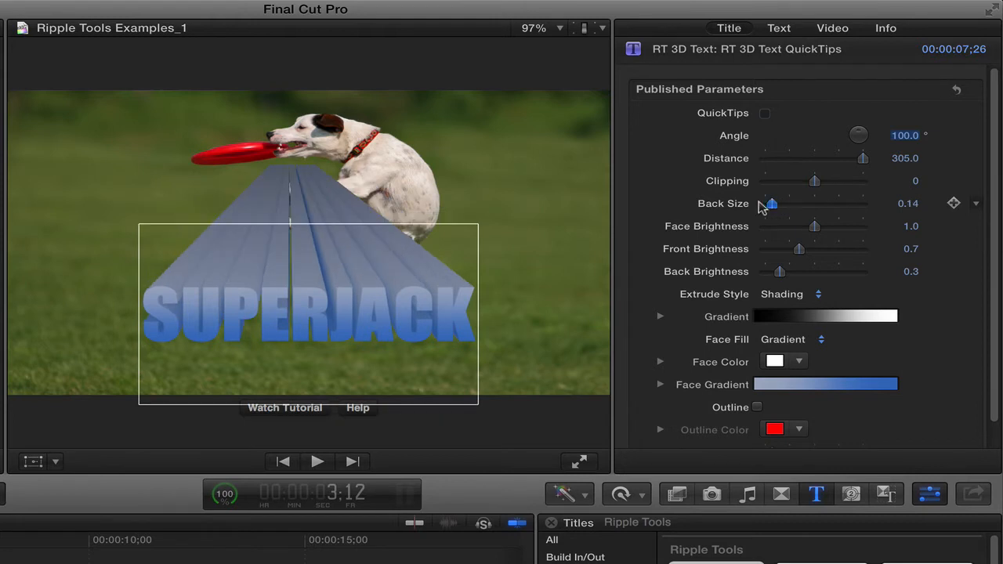
drag(771, 204, 765, 203)
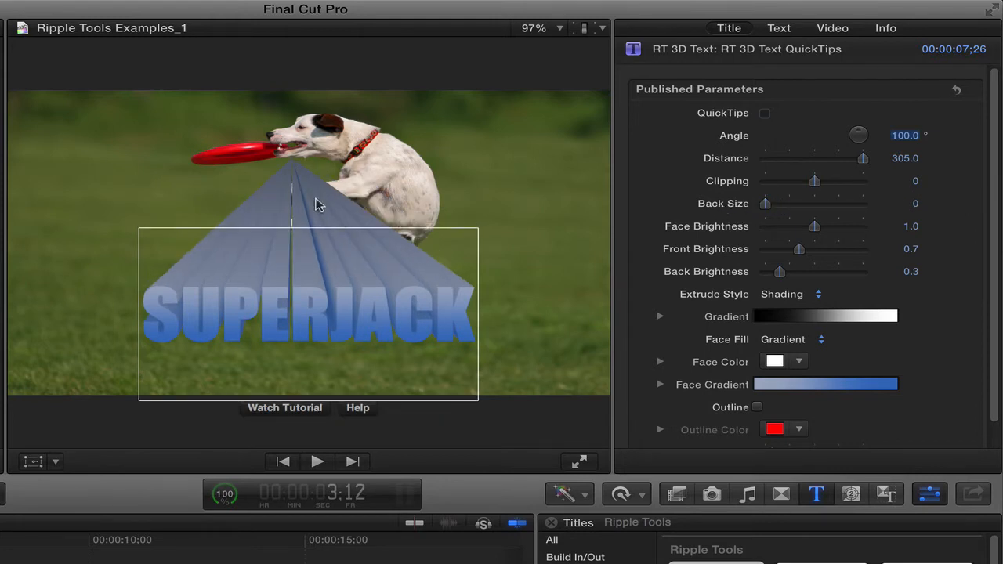
mouse_move(291, 164)
text(127)
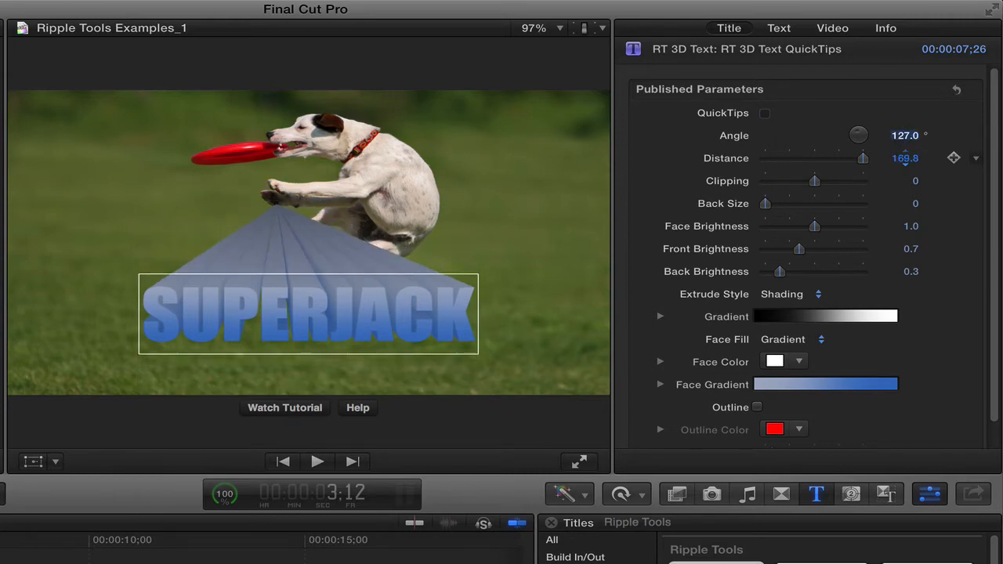
drag(862, 158, 846, 158)
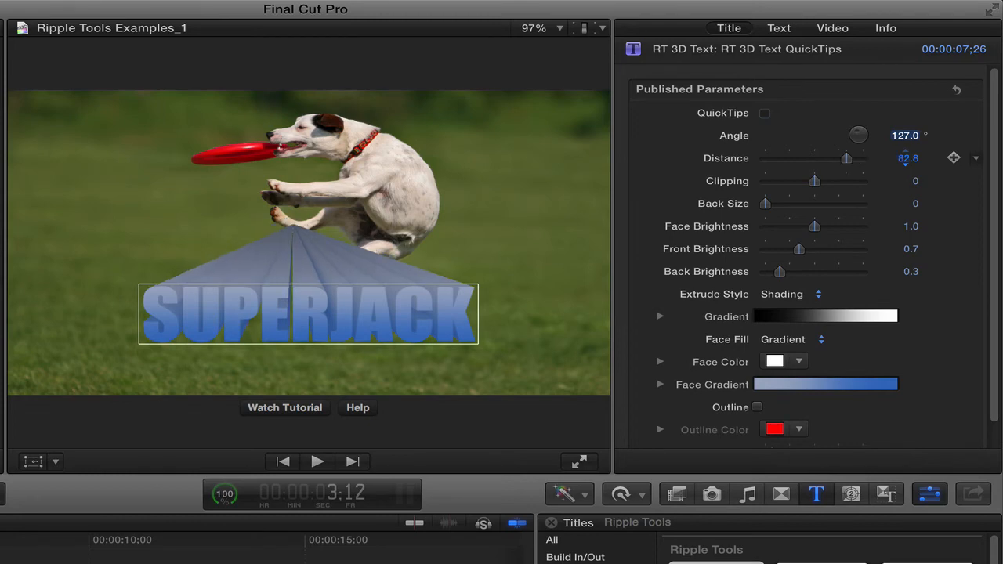
drag(847, 159, 822, 159)
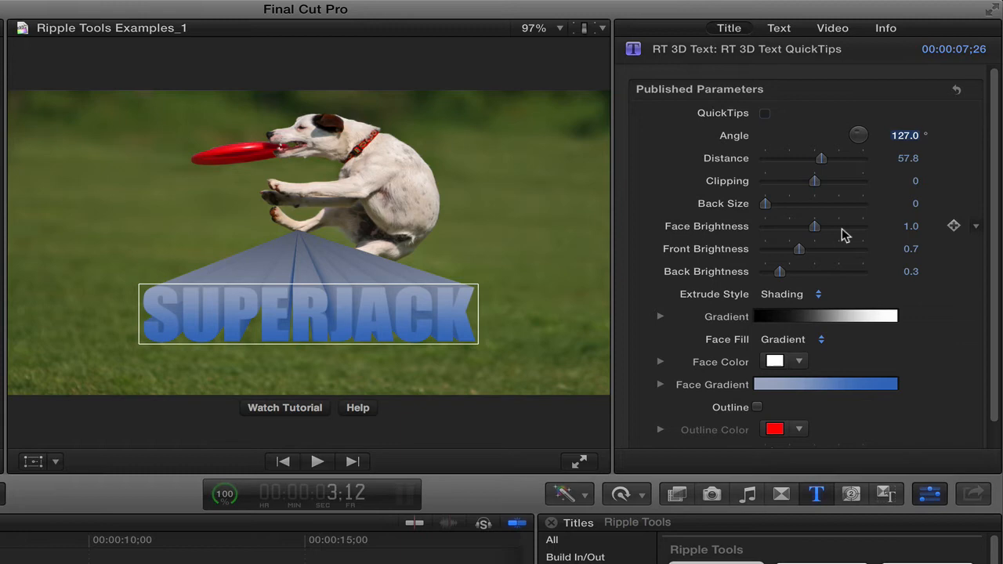
mouse_move(769, 205)
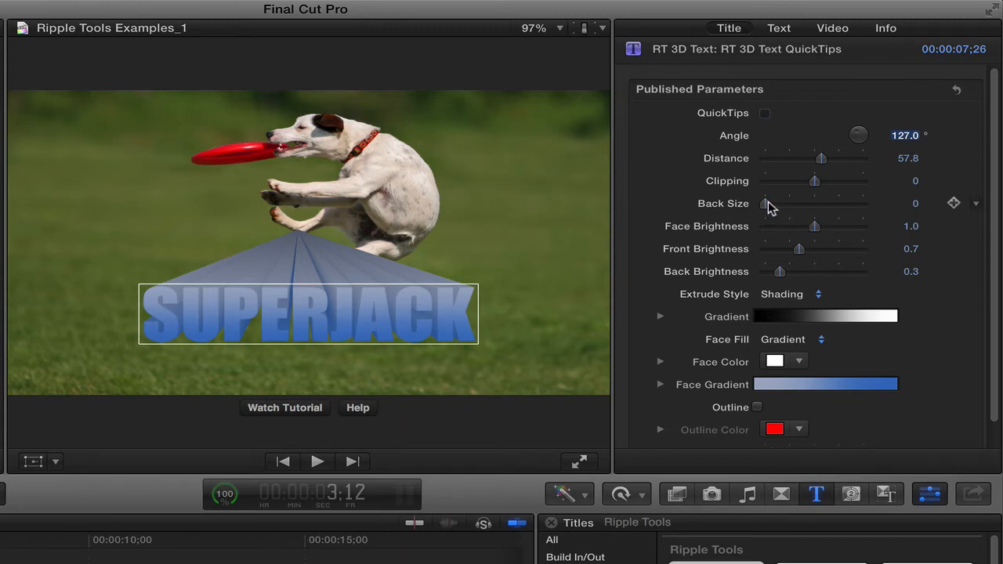
mouse_move(815, 188)
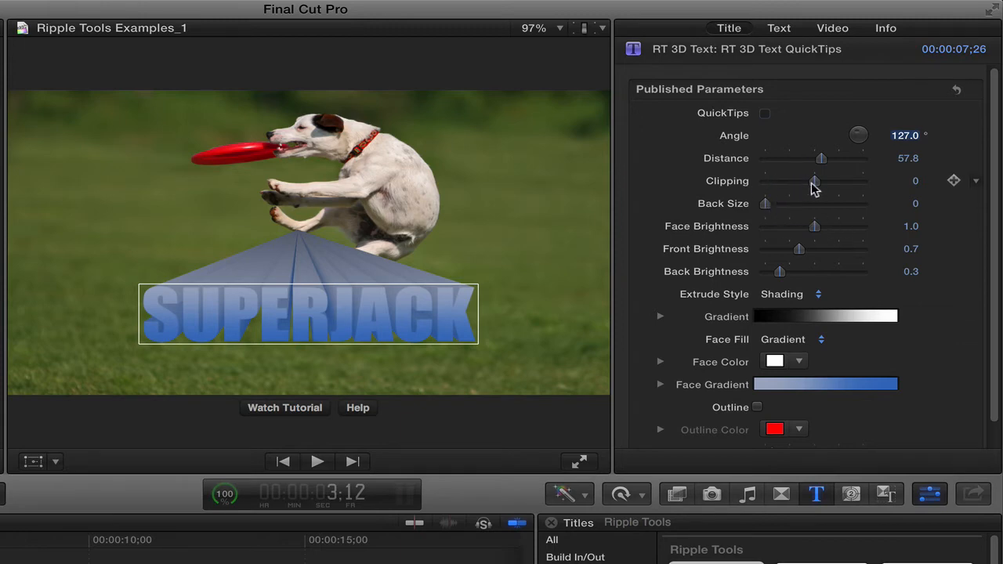
Step: Experiment with Clipping, then set it to -100 so the text is fully hidden at the start
drag(821, 182, 797, 182)
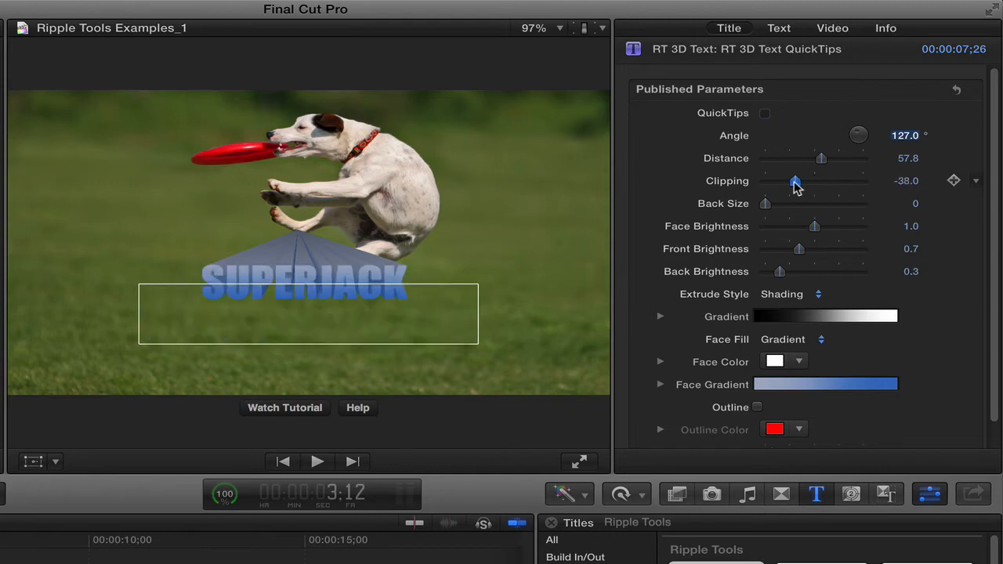
drag(796, 182, 765, 182)
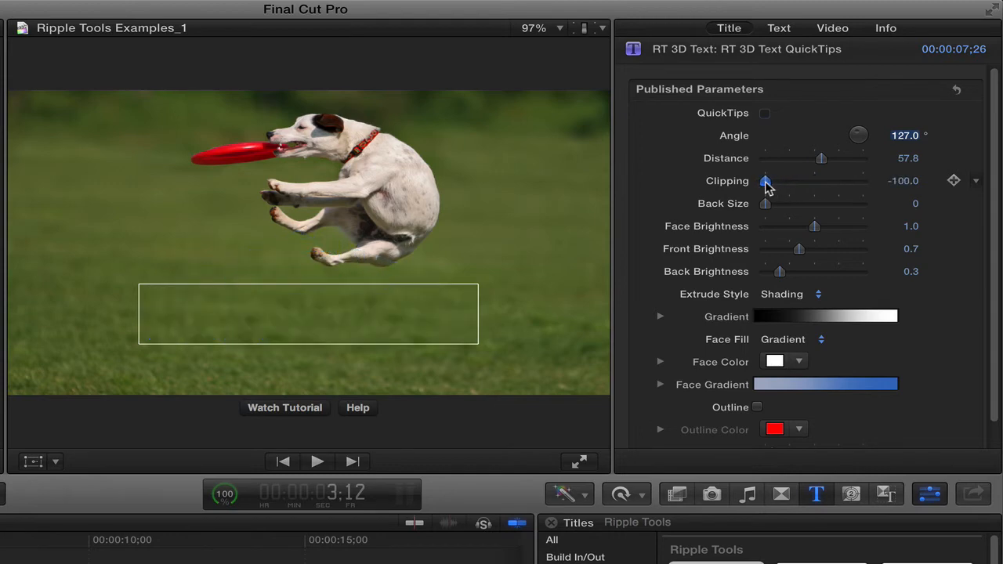
drag(765, 182, 818, 182)
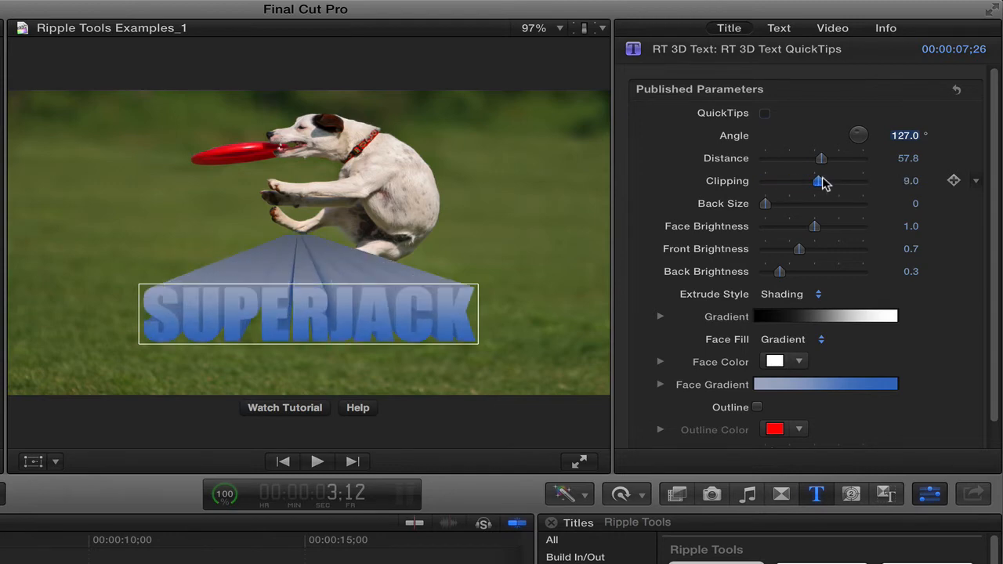
drag(819, 182, 855, 182)
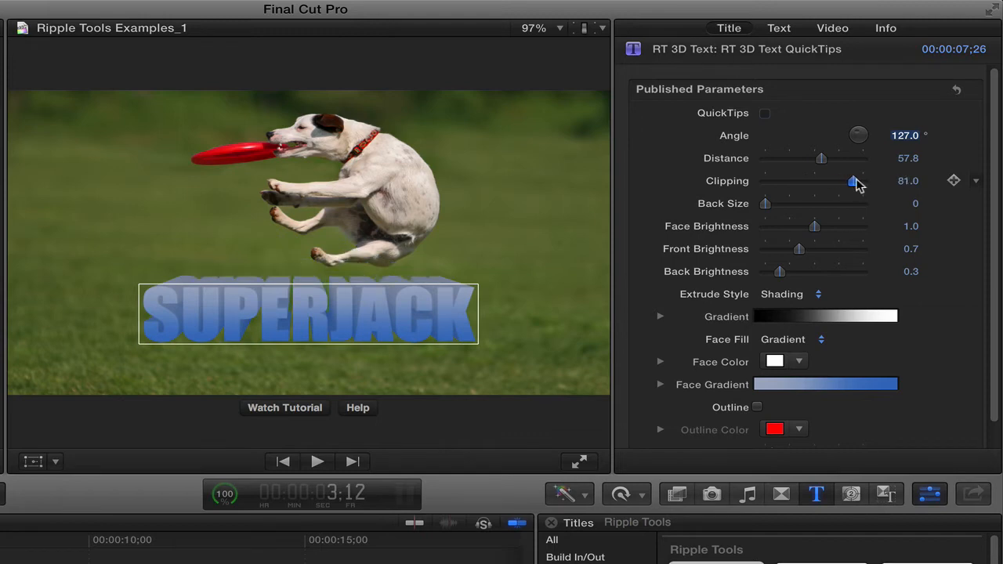
drag(855, 182, 817, 182)
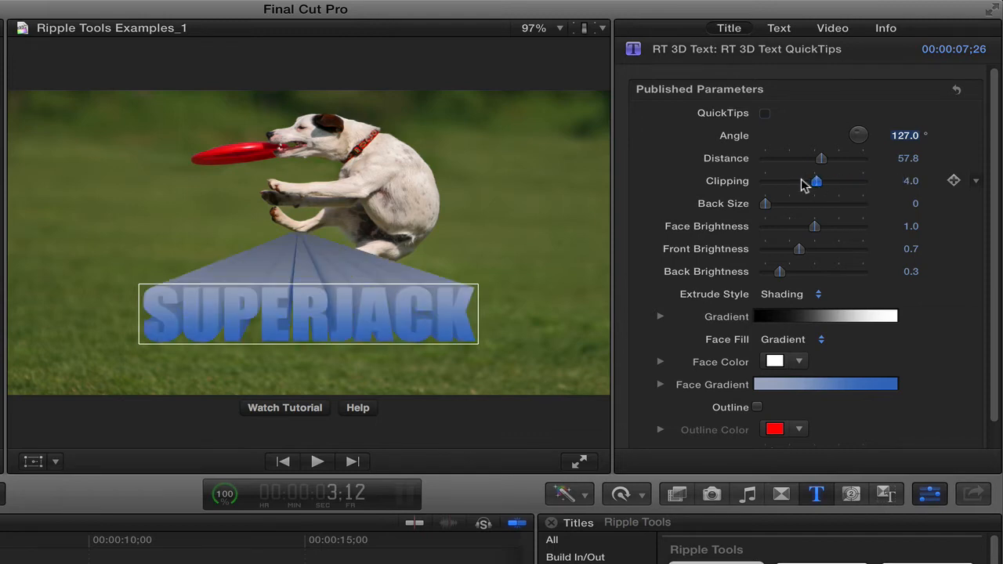
drag(816, 182, 823, 182)
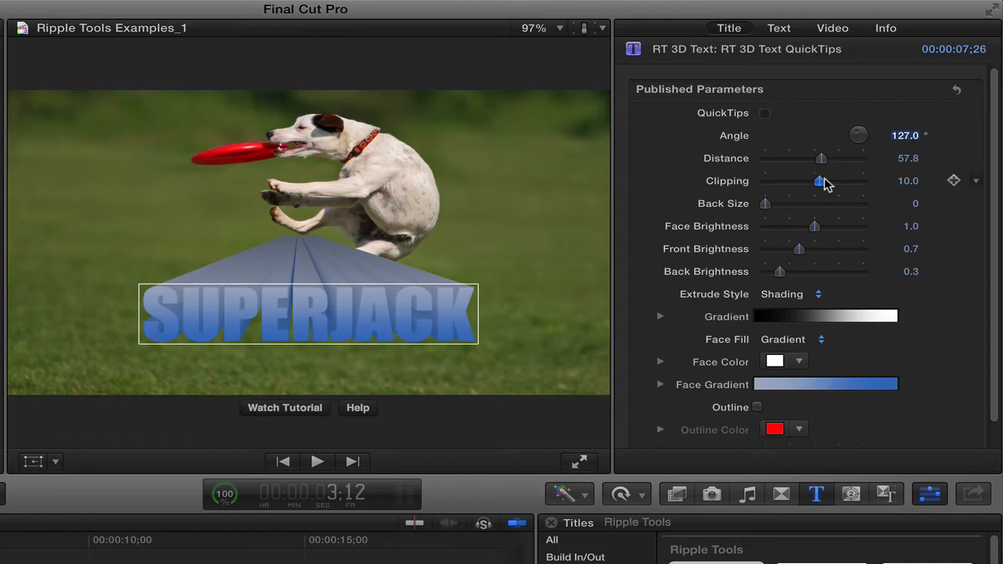
drag(821, 182, 765, 182)
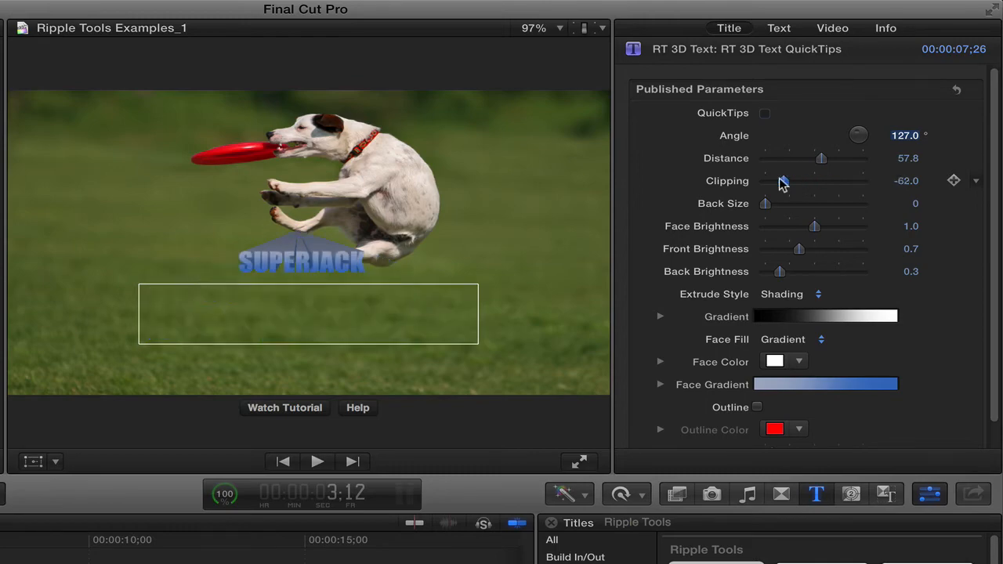
drag(784, 182, 765, 182)
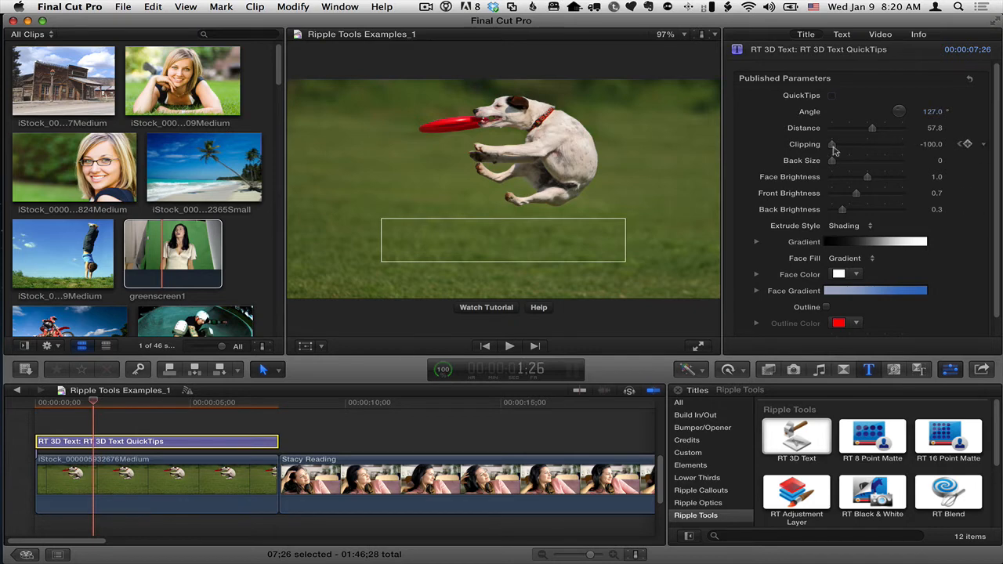
Step: Move the playhead later in the clip and raise Clipping to about 89 for a second keyframe
drag(833, 145, 871, 145)
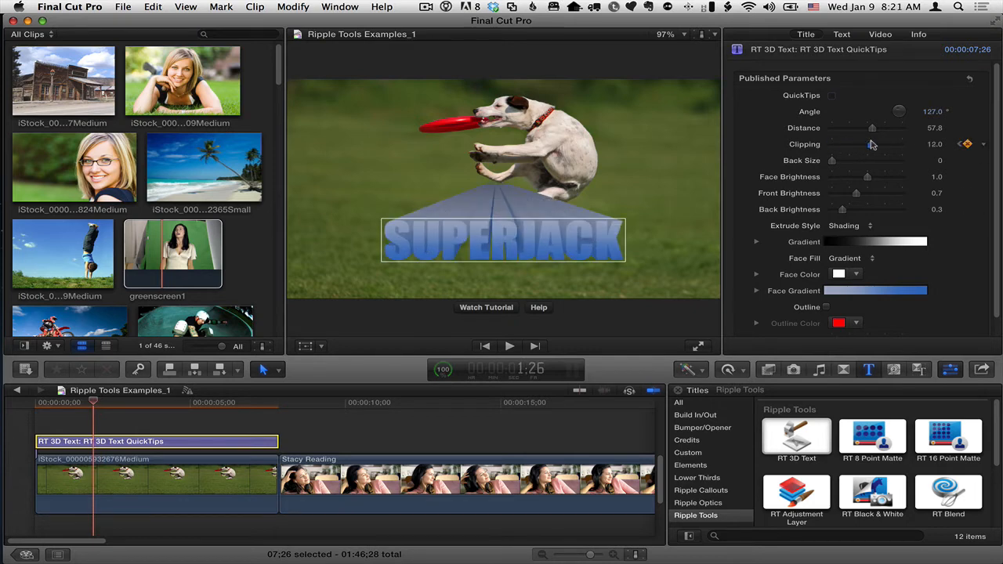
drag(866, 145, 874, 145)
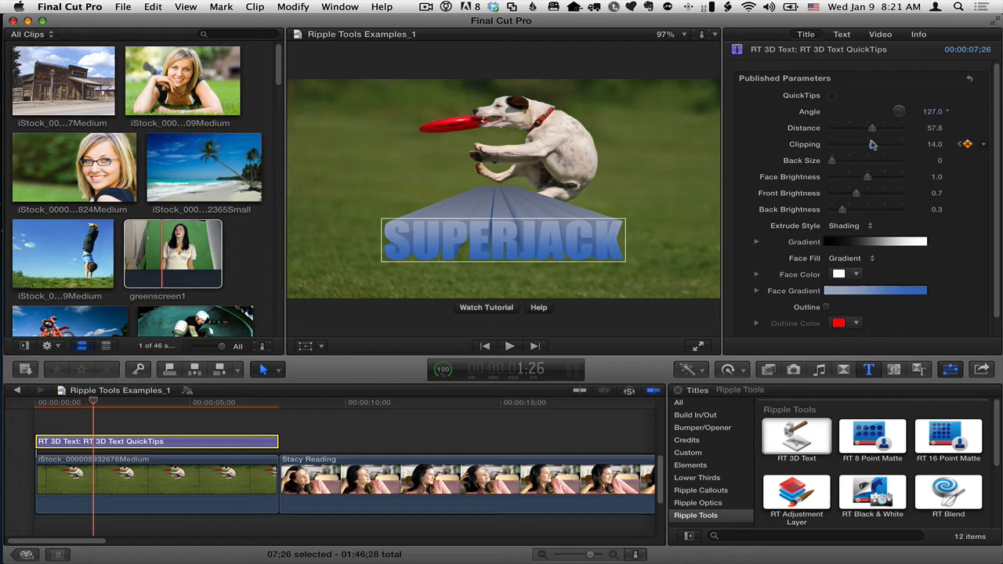
click(107, 401)
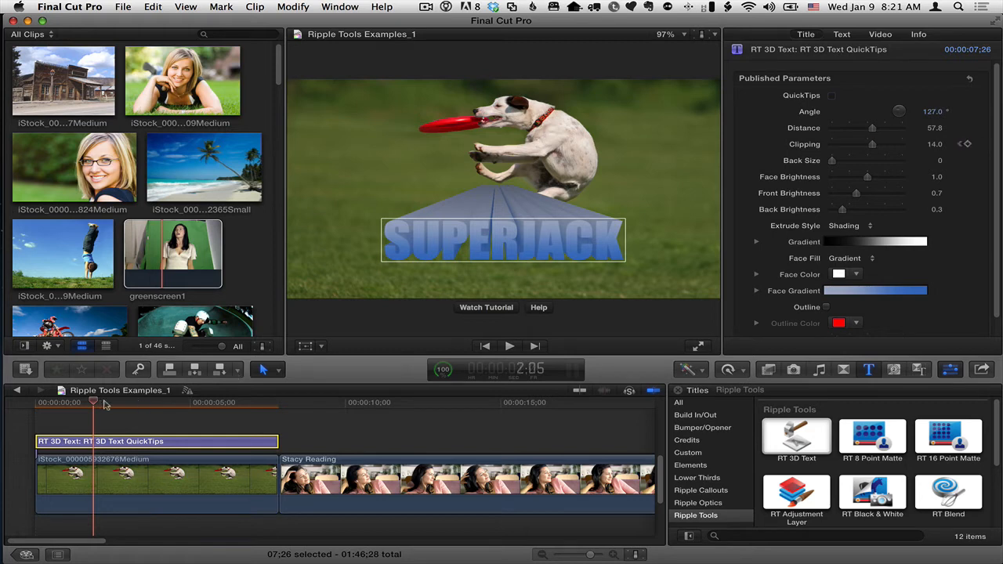
click(138, 401)
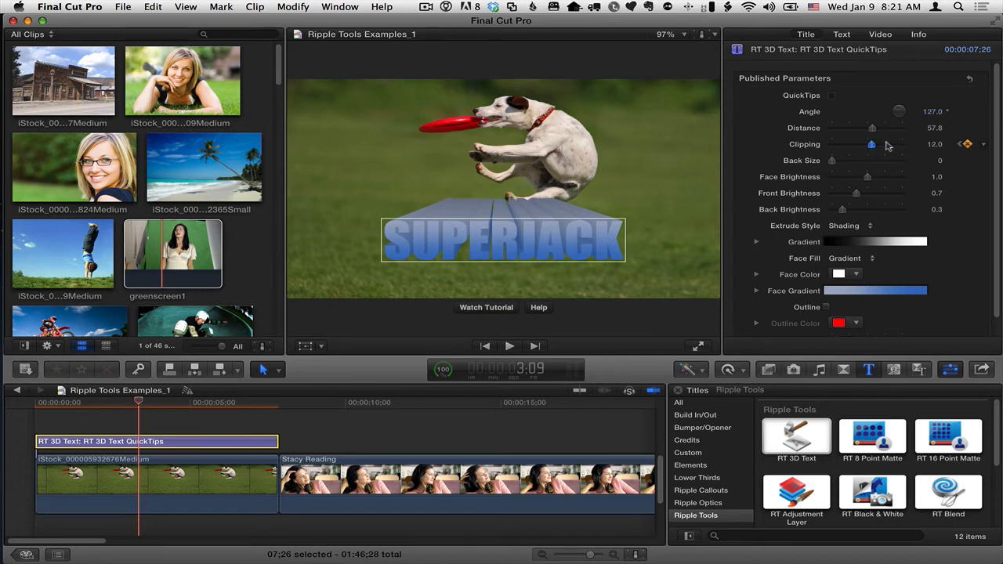
drag(872, 144, 897, 145)
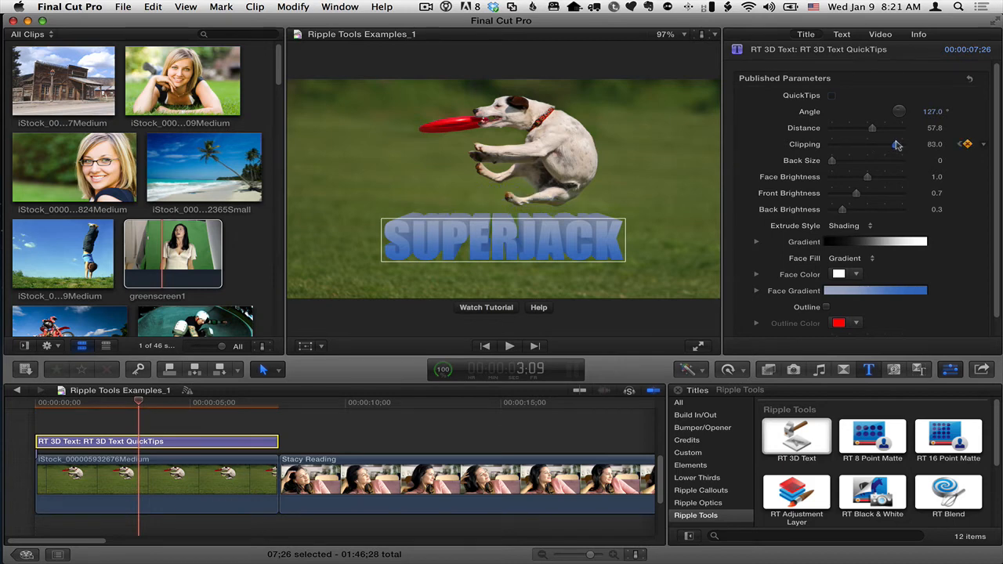
drag(897, 145, 898, 145)
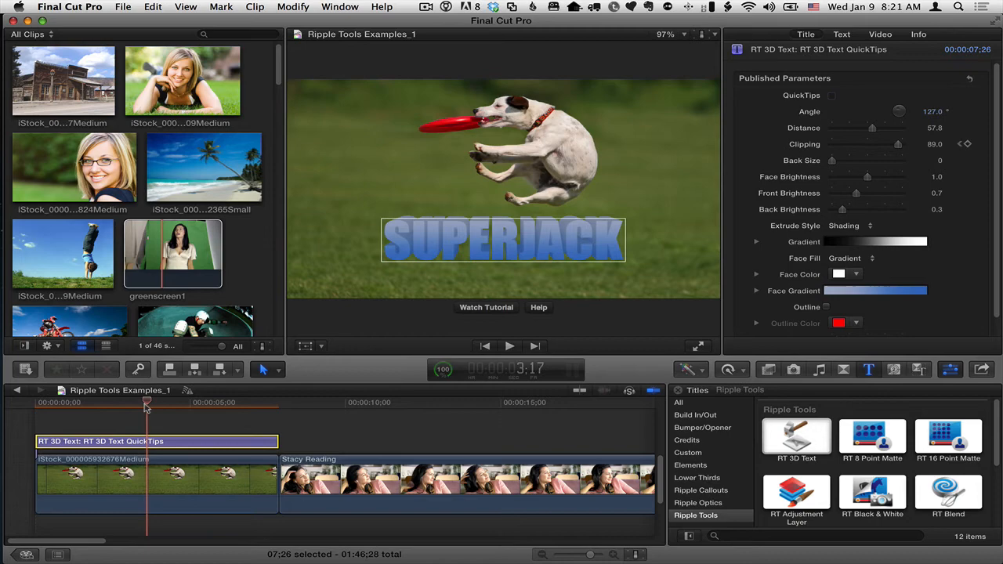
mouse_move(524, 237)
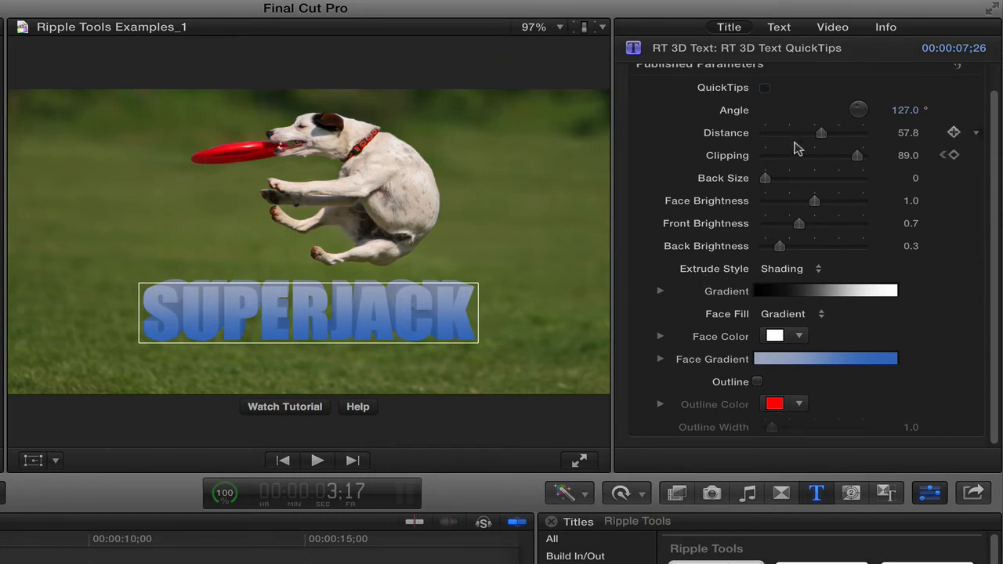
mouse_move(856, 158)
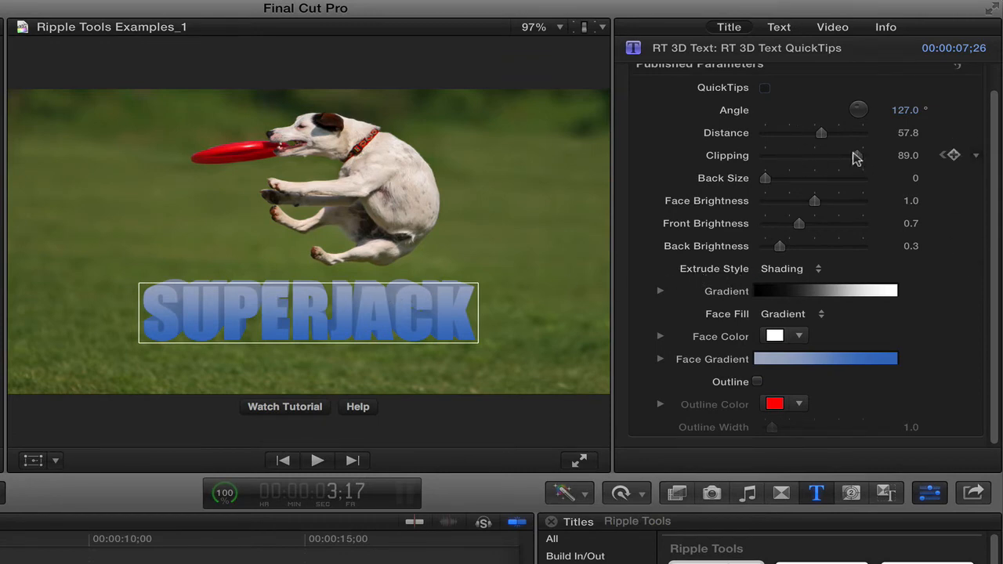
Step: Lower Clipping to 71, set Extrude Style to Gradient and blend its dark-to-light blue stops
drag(856, 155, 845, 155)
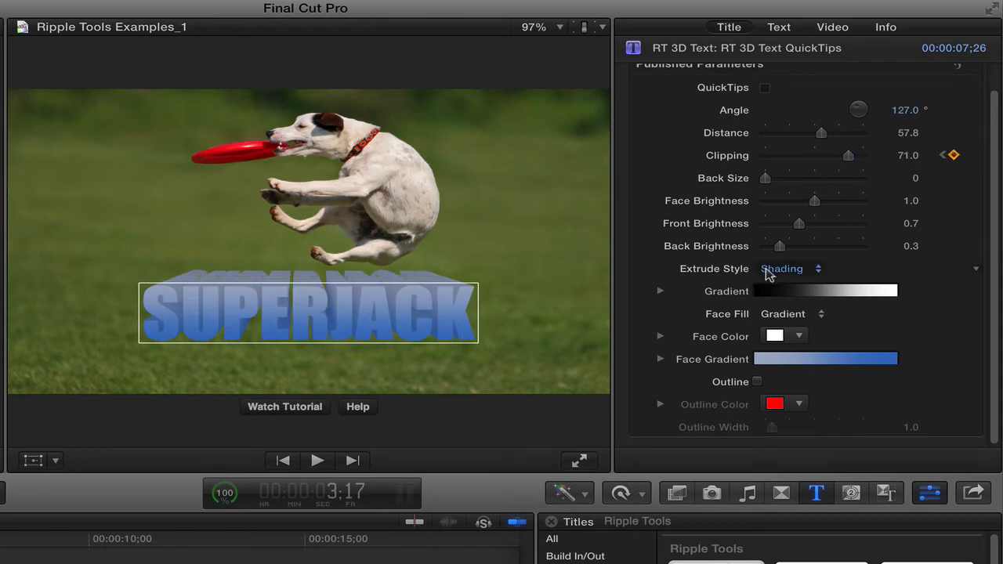
click(792, 268)
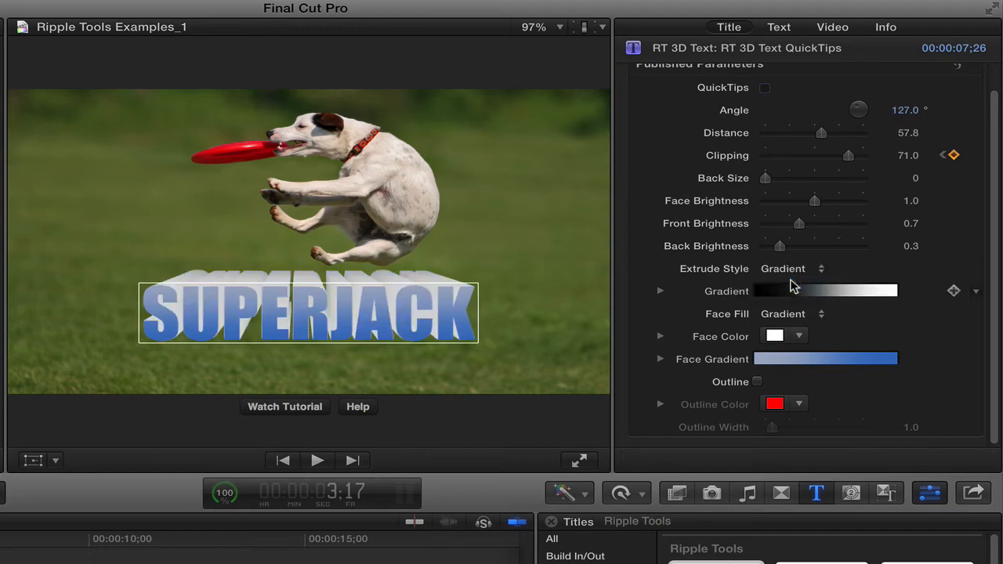
click(662, 290)
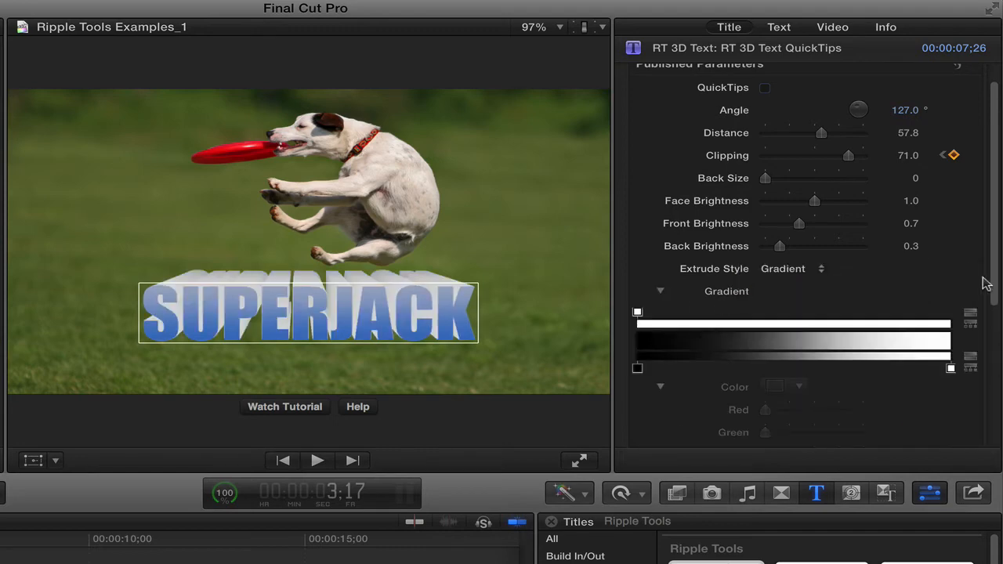
scroll(down, 3)
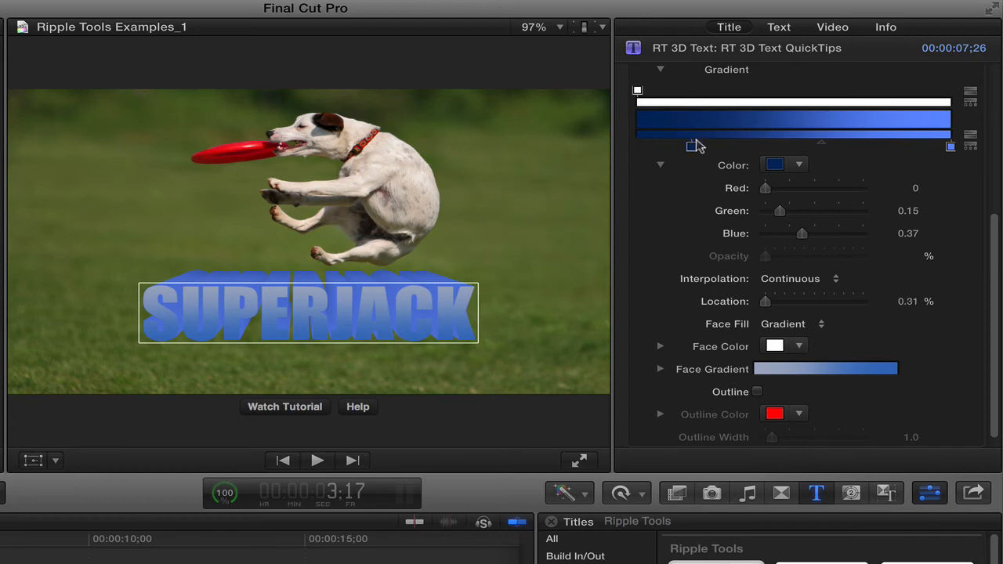
drag(693, 147, 784, 144)
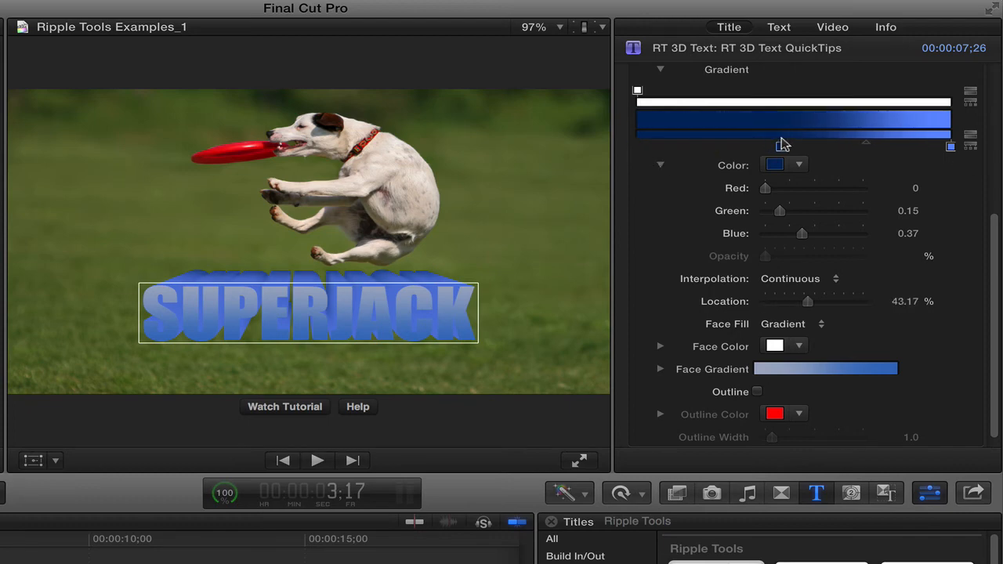
drag(784, 147, 792, 148)
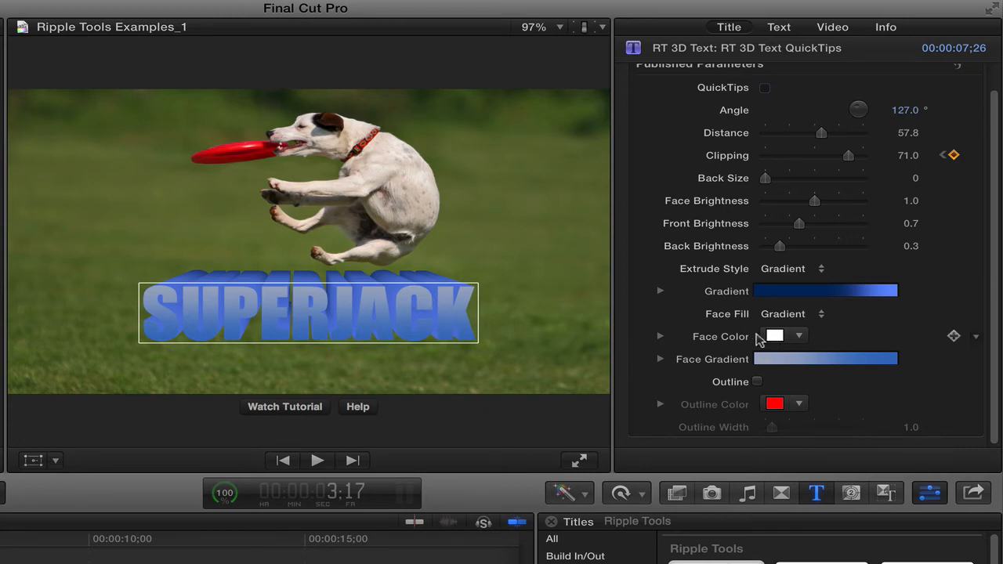
Step: Set Face Fill to Gradient and give the letter faces blue and white colour stops
click(792, 314)
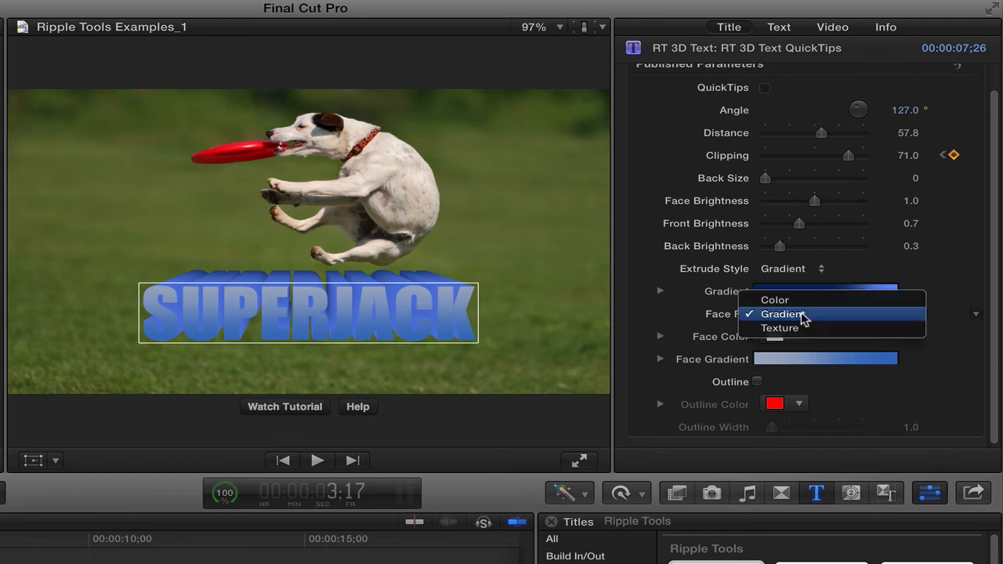
click(780, 313)
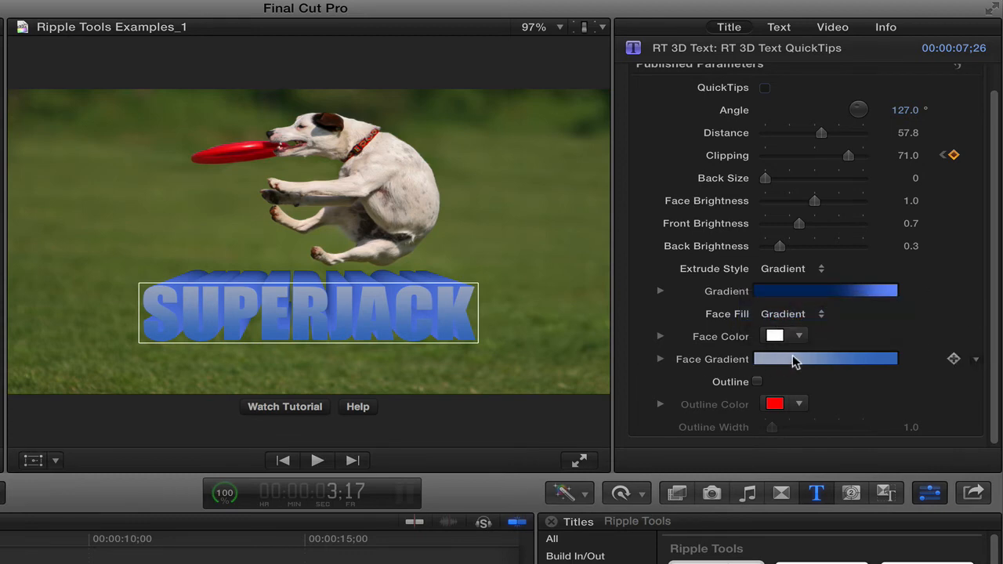
click(662, 359)
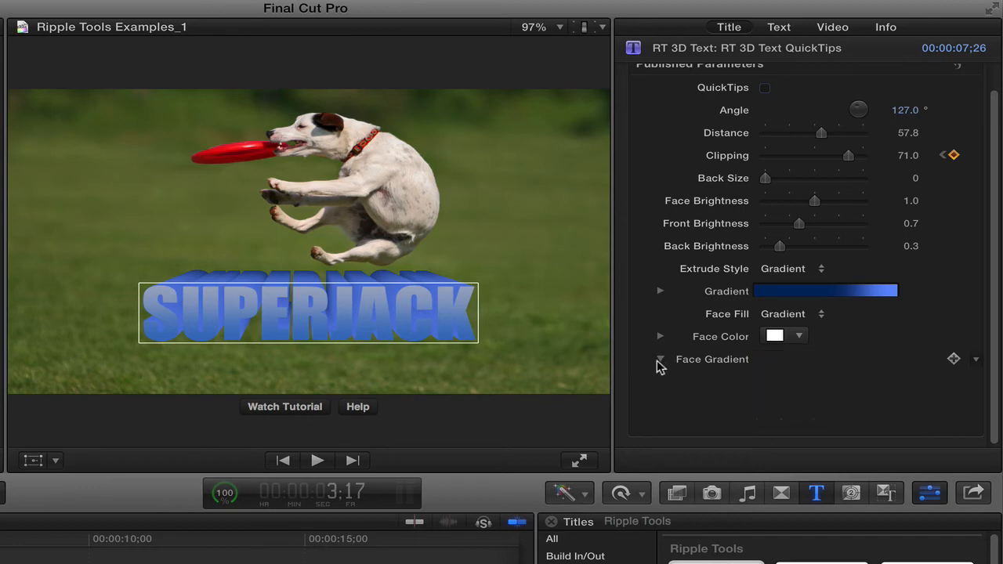
click(662, 359)
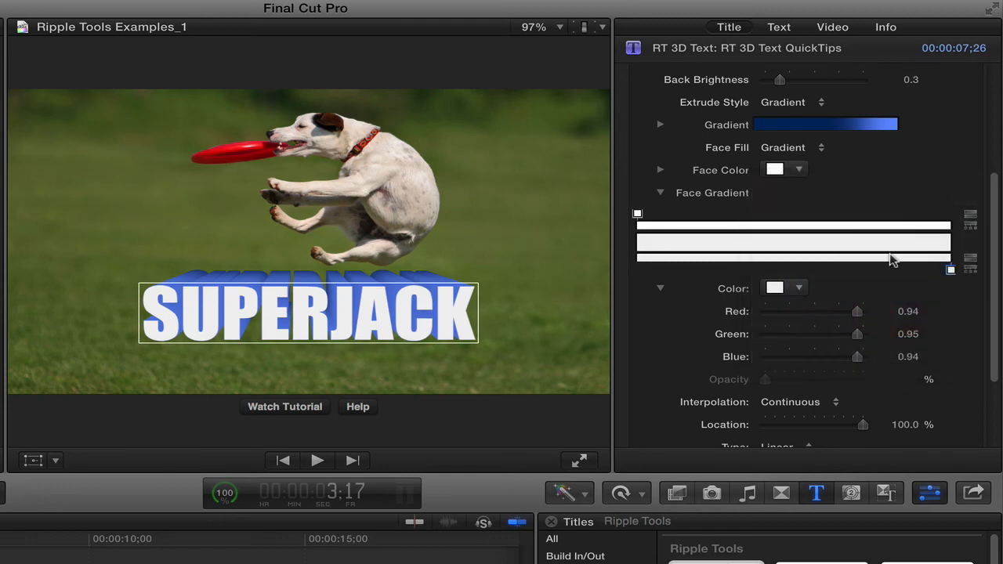
drag(862, 425, 817, 425)
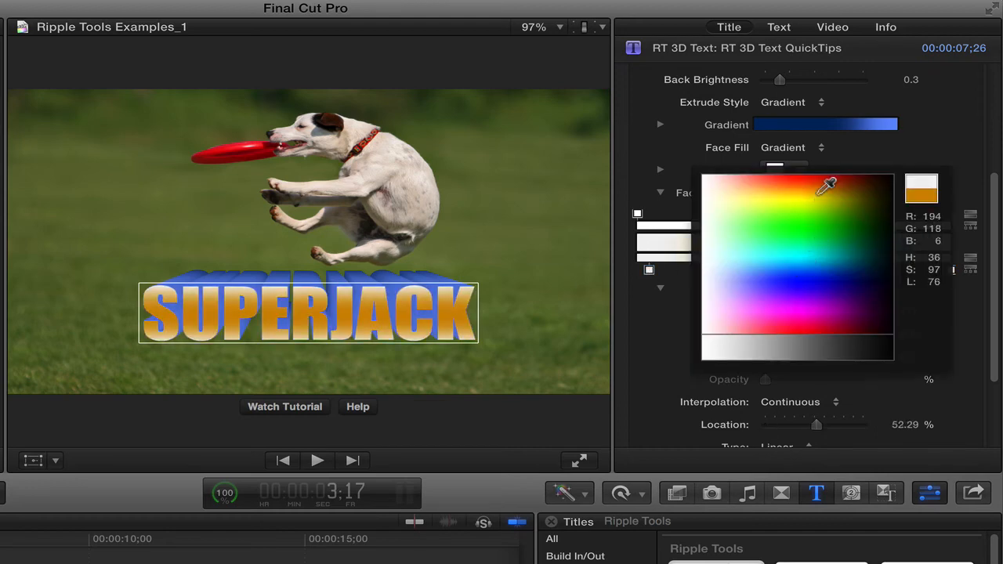
click(827, 270)
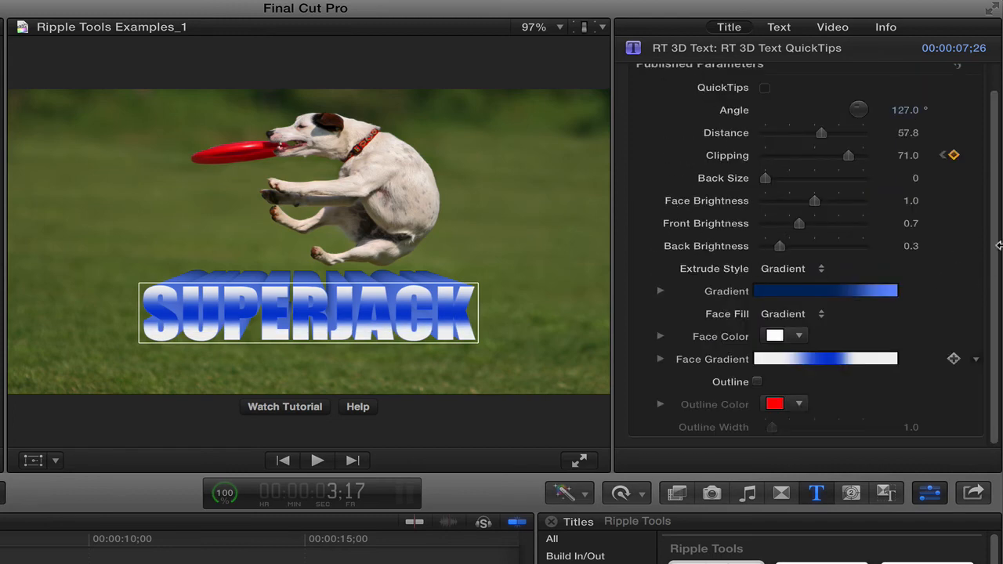
mouse_move(771, 392)
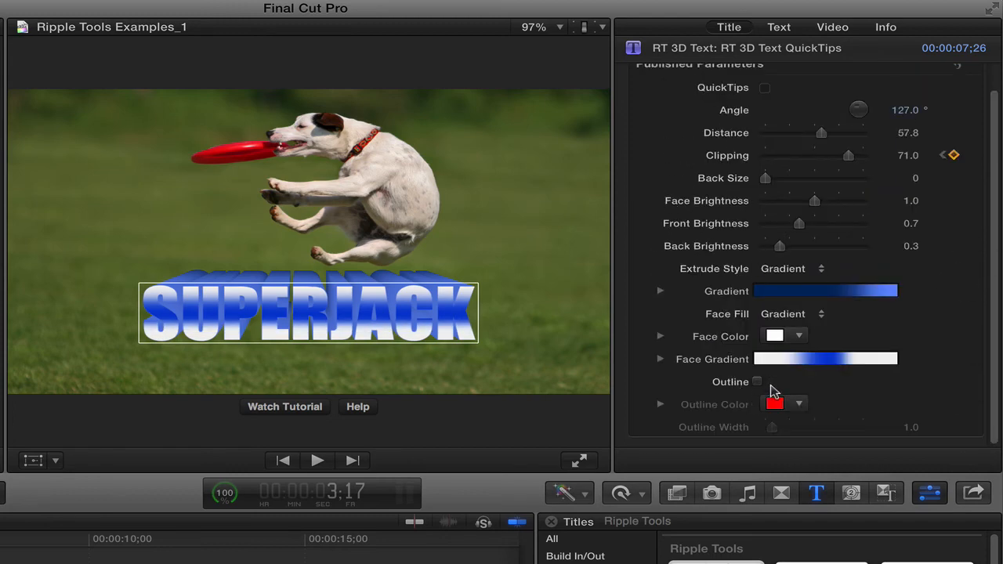
Step: Enable the red Outline at width 5, trying Shading extrusion before keeping Gradient
click(757, 382)
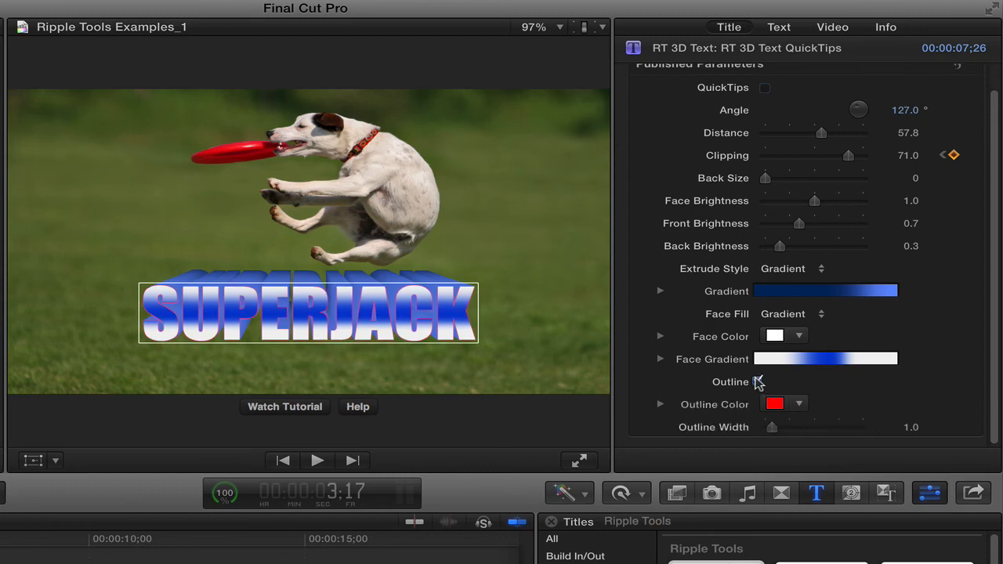
click(759, 382)
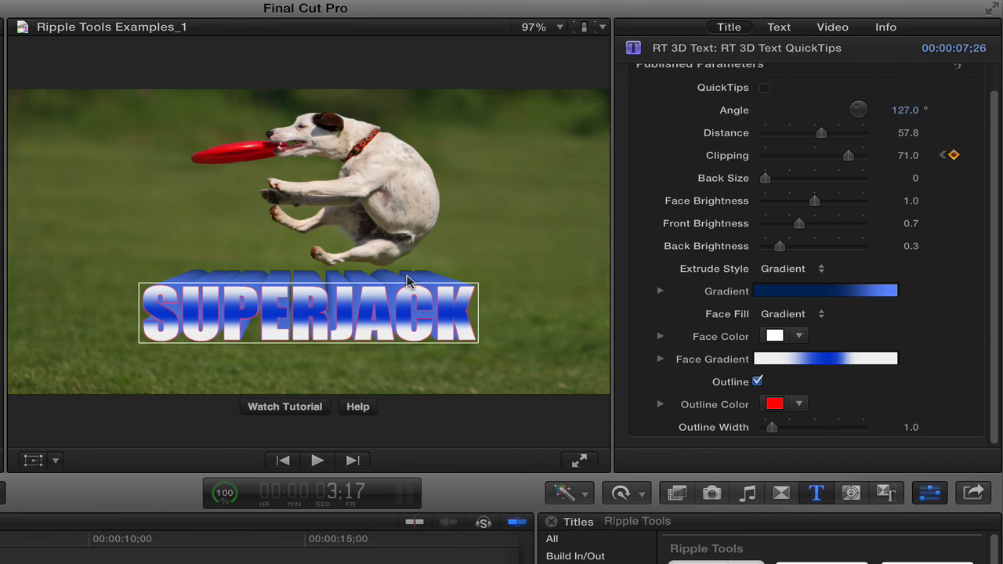
click(791, 268)
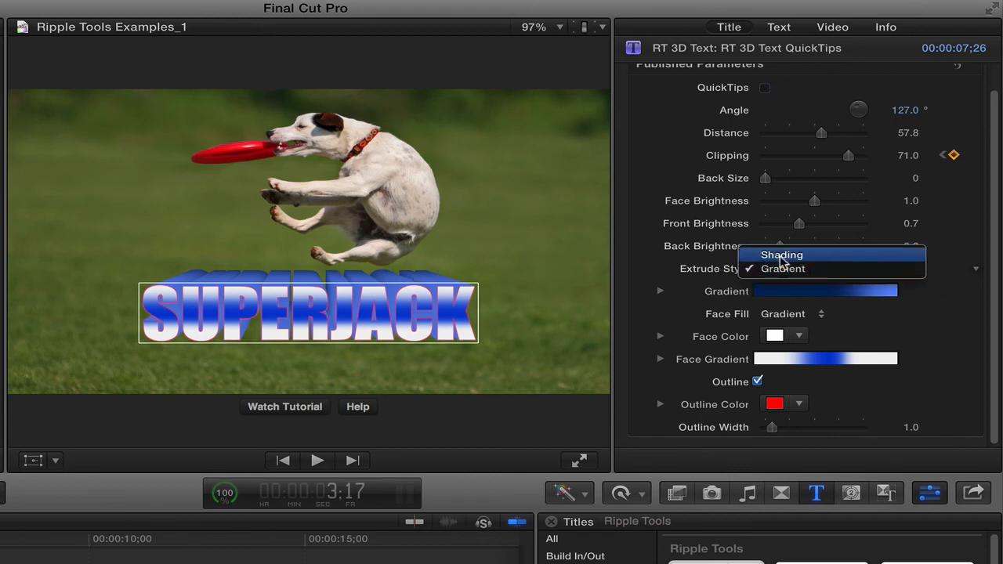
click(781, 254)
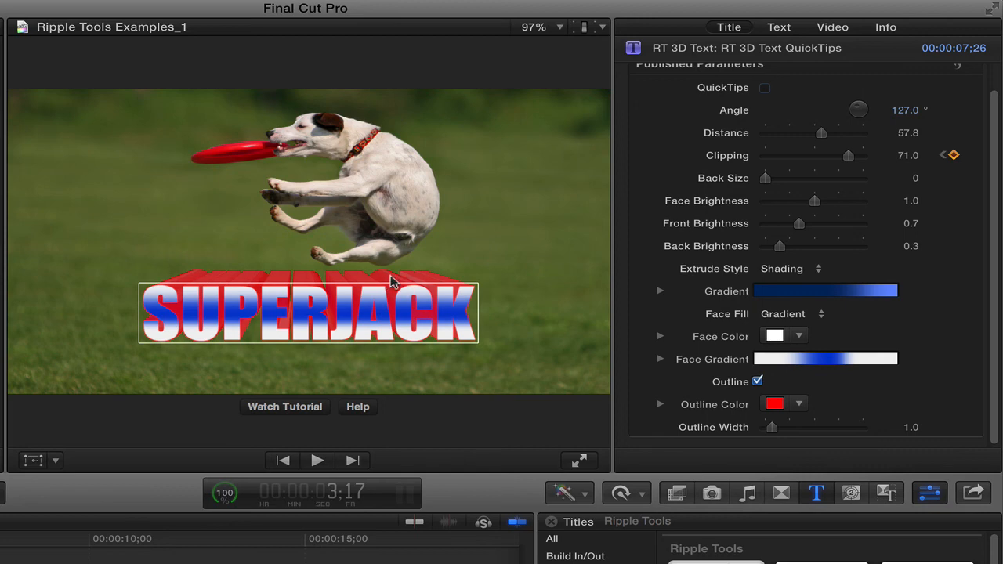
click(792, 269)
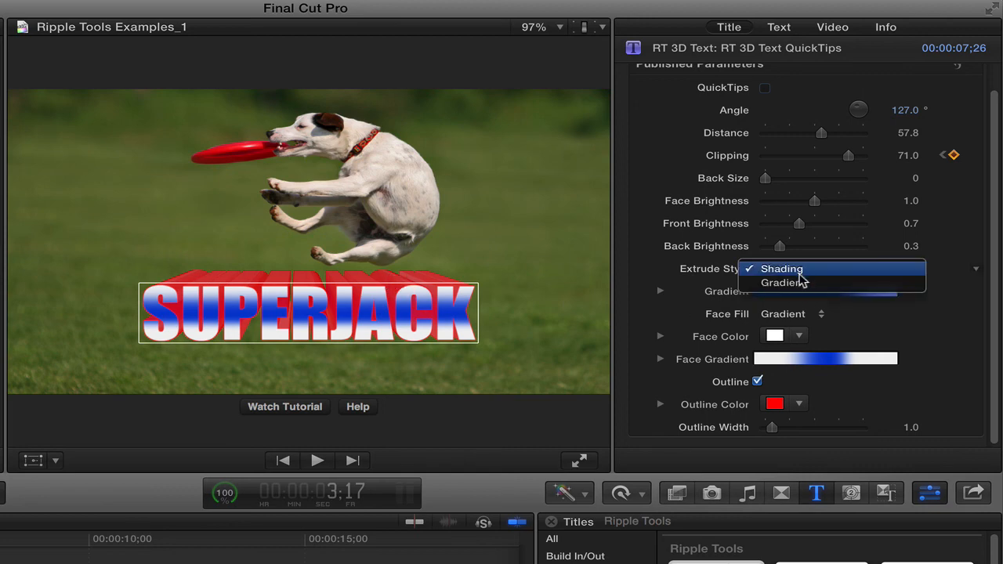
click(787, 282)
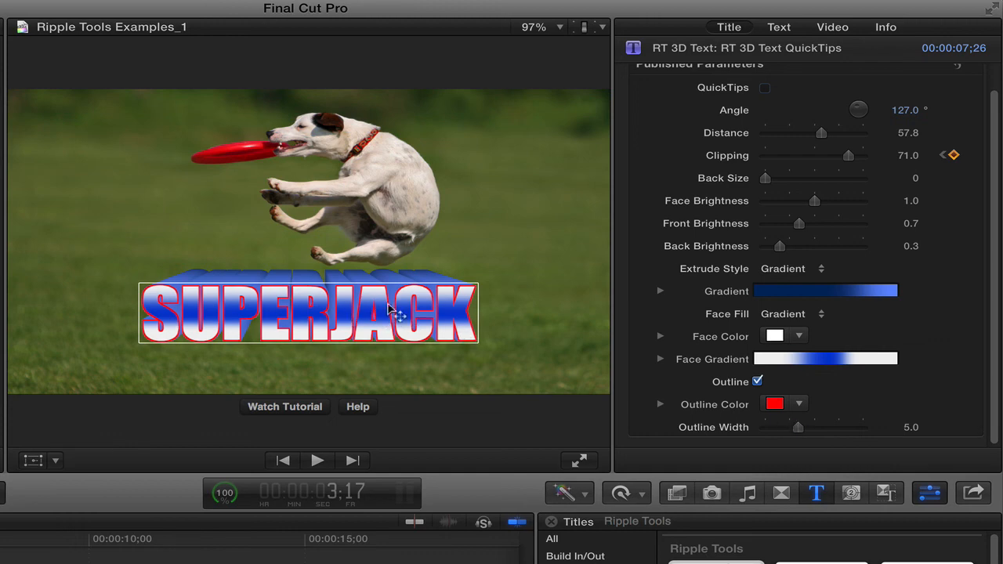
click(778, 26)
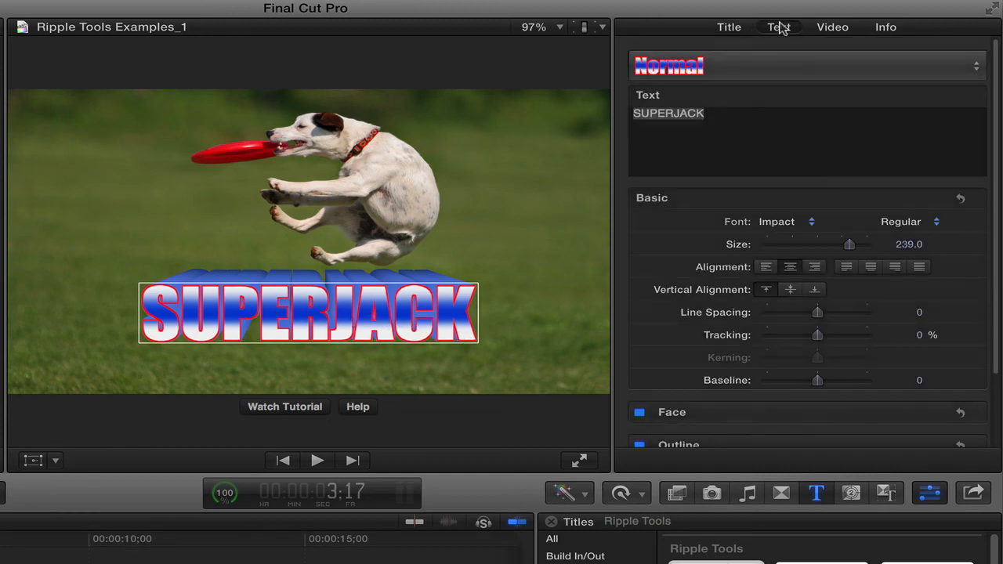
Step: Review the text styling sections, toggle Drop Shadow on then off, and return to the title's published parameters
scroll(down, 3)
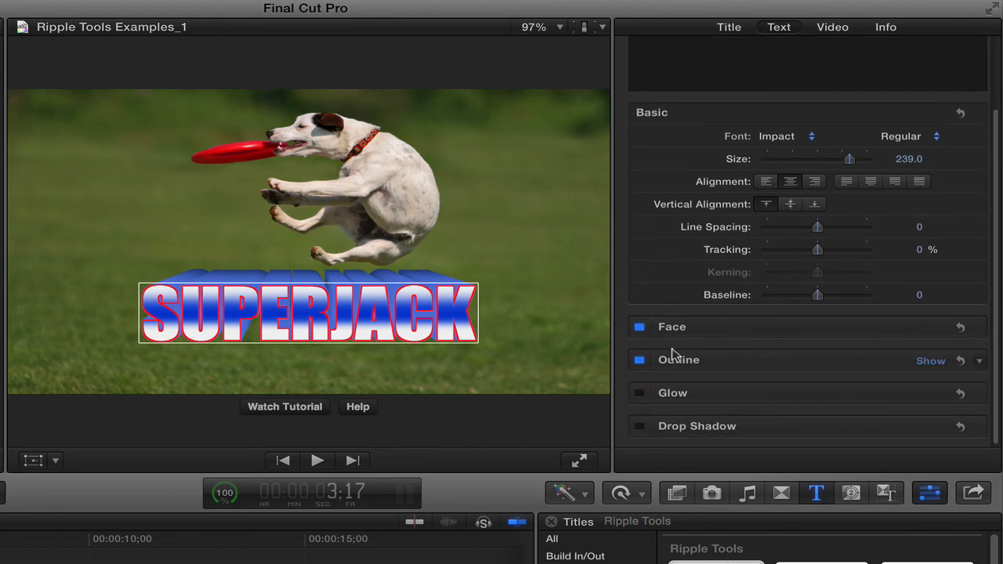
mouse_move(646, 430)
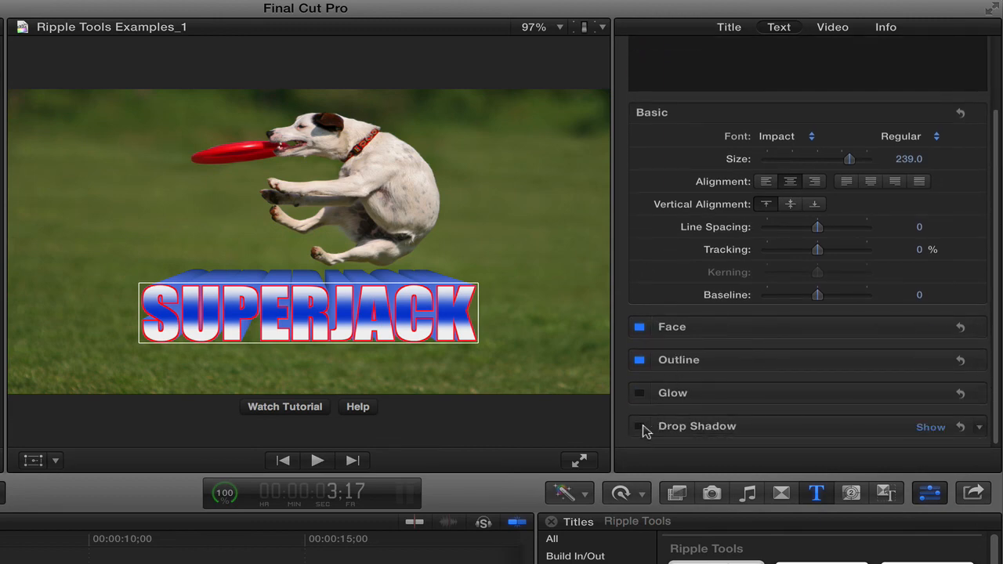
click(640, 426)
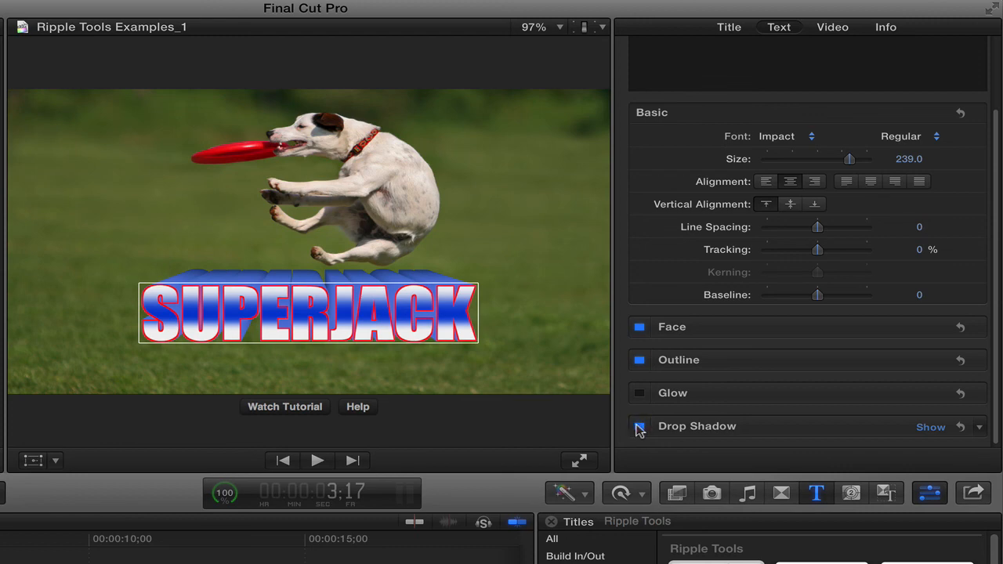
click(640, 427)
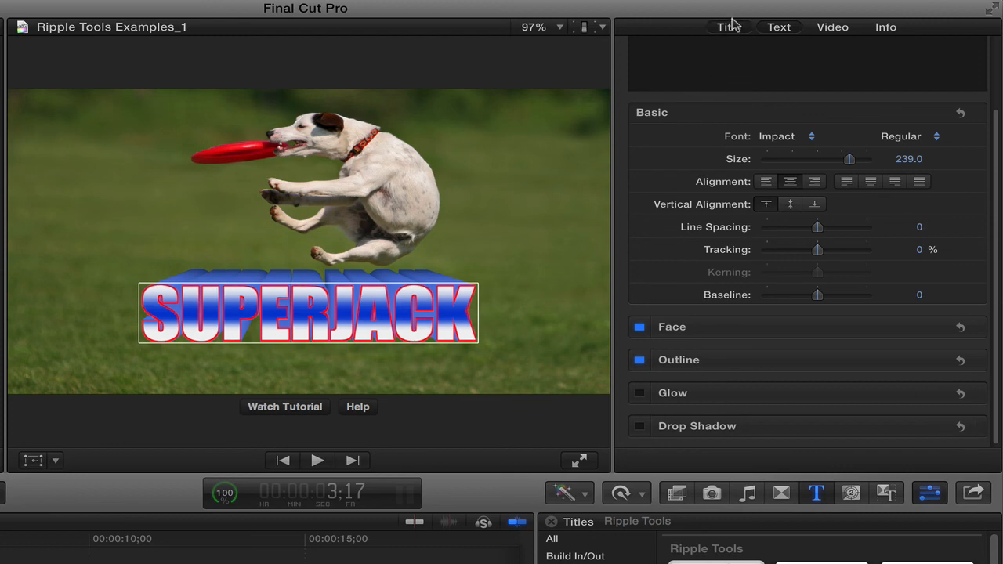
click(727, 26)
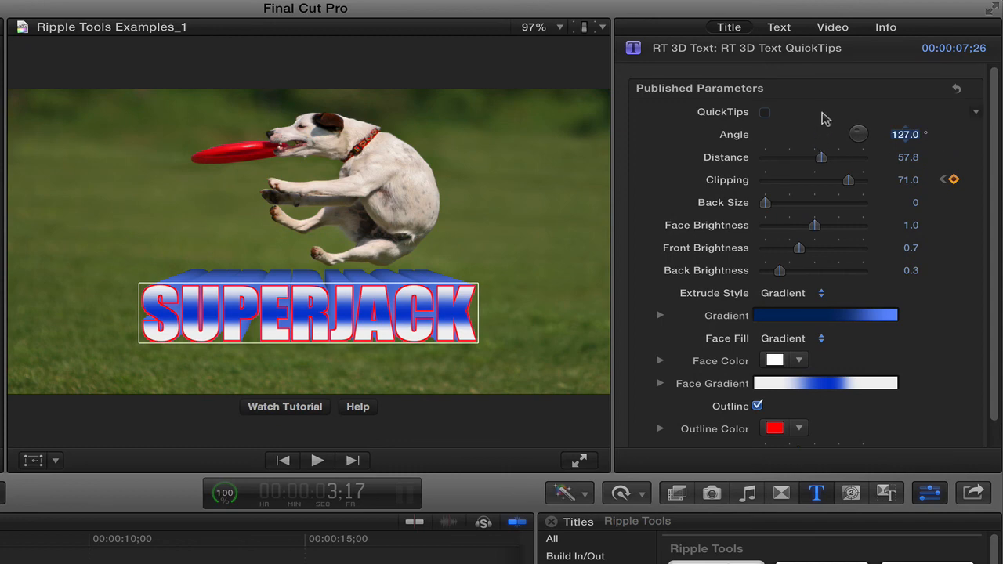
mouse_move(807, 116)
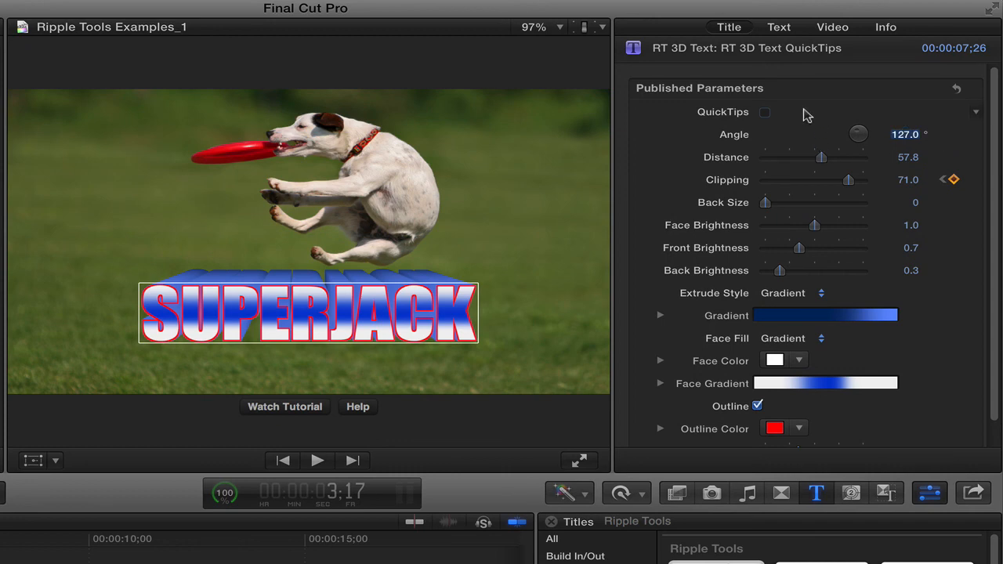